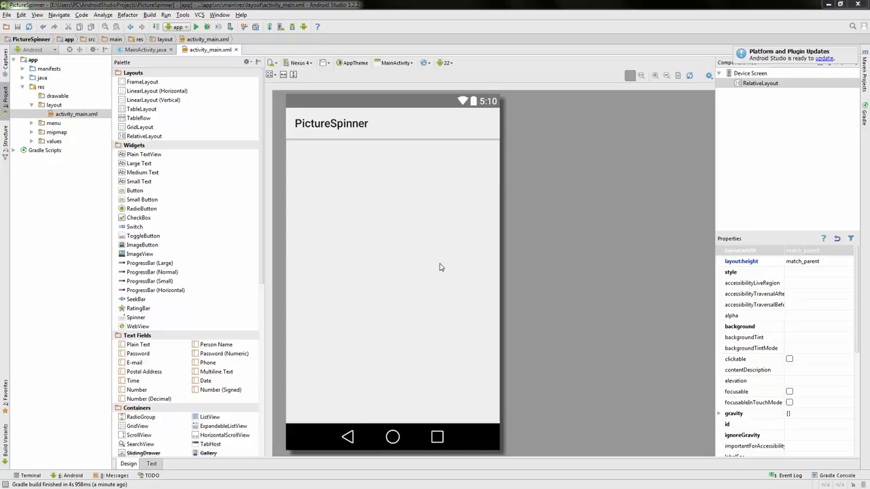
pyautogui.moveTo(359, 138)
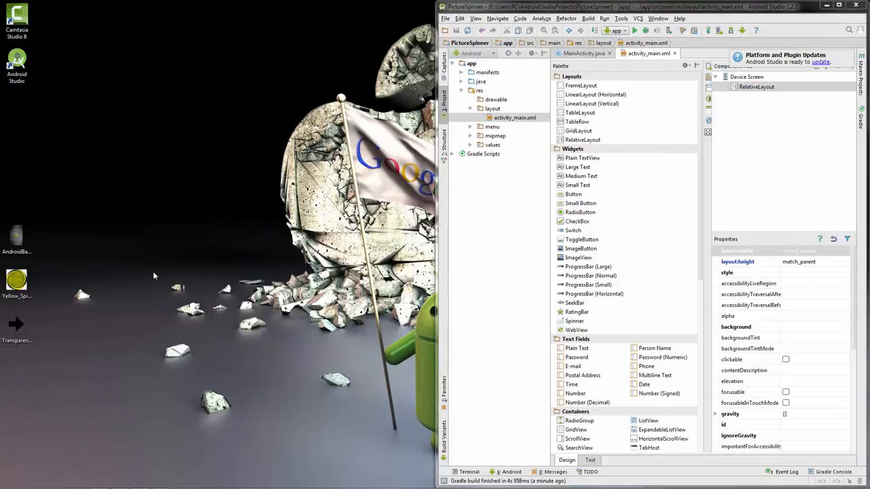
# - Copy AndroidBackground.jpg from the desktop into the project's res/drawable folder
pyautogui.rightClick(16, 238)
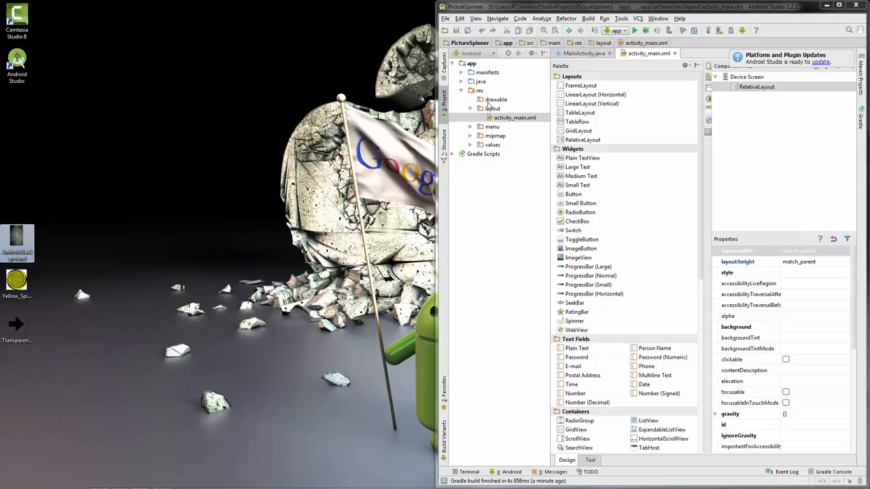
pyautogui.rightClick(495, 99)
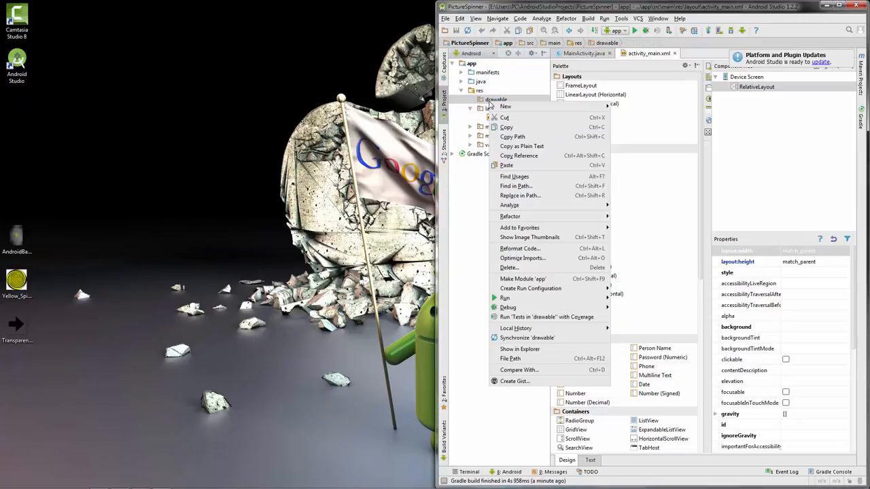
pyautogui.moveTo(505, 166)
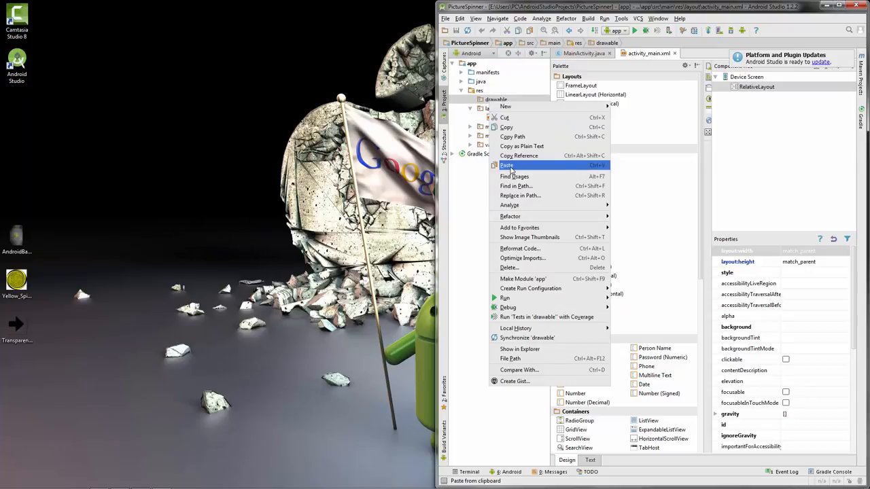
pyautogui.click(506, 166)
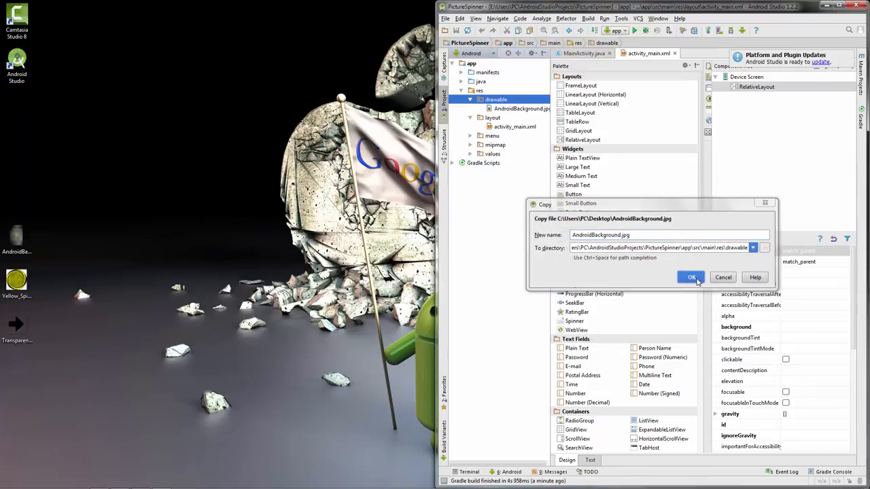
pyautogui.click(690, 277)
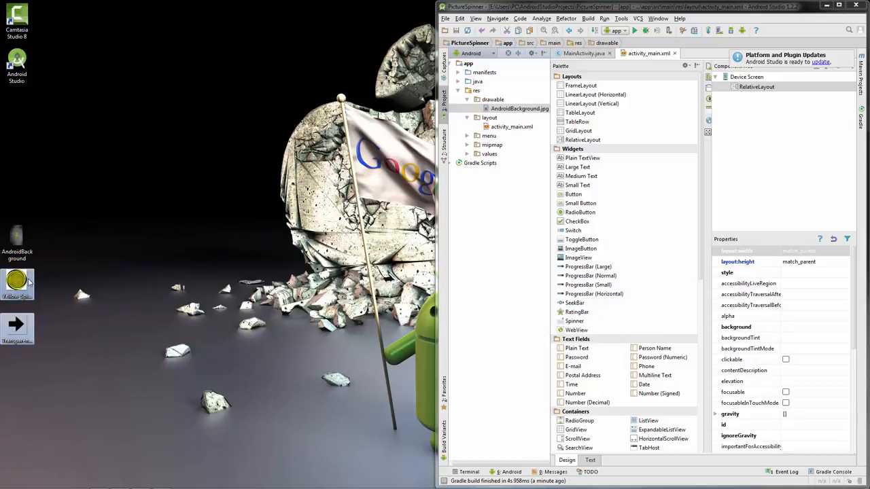
# - Copy Transparent_Arrow and Yellow_Spin_Thing from the desktop into res/drawable
pyautogui.rightClick(16, 285)
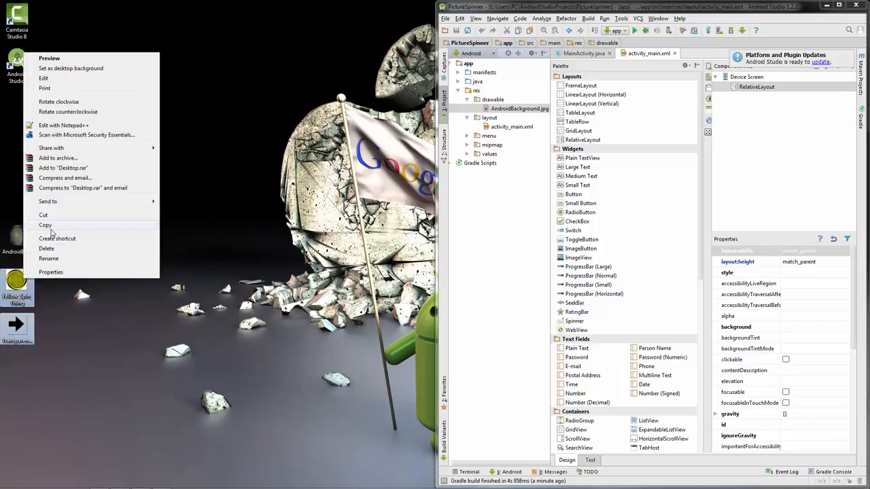
pyautogui.rightClick(489, 99)
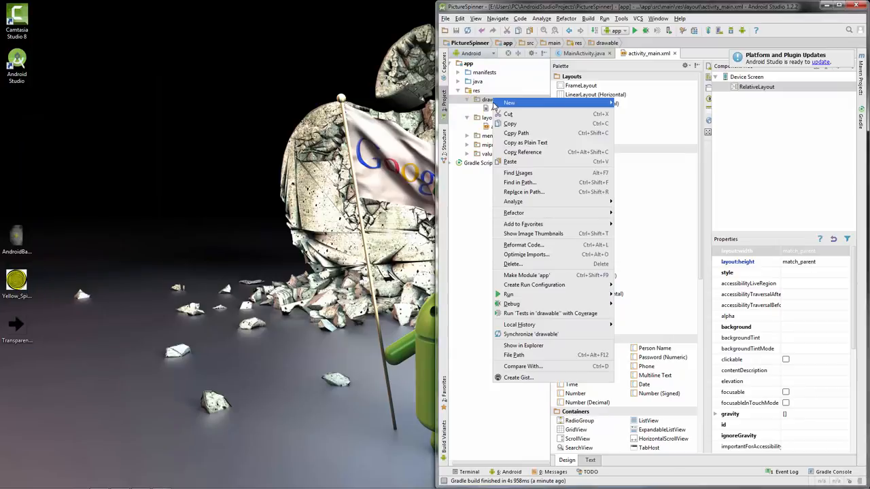
pyautogui.click(510, 122)
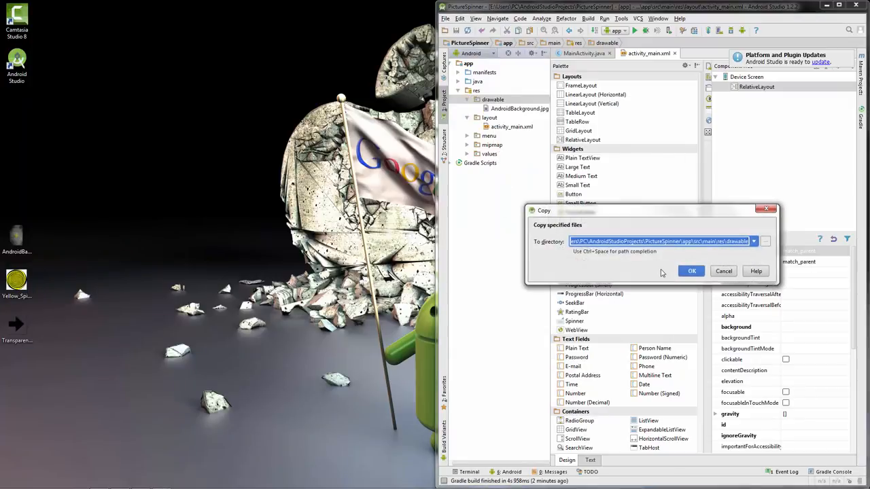
pyautogui.click(691, 271)
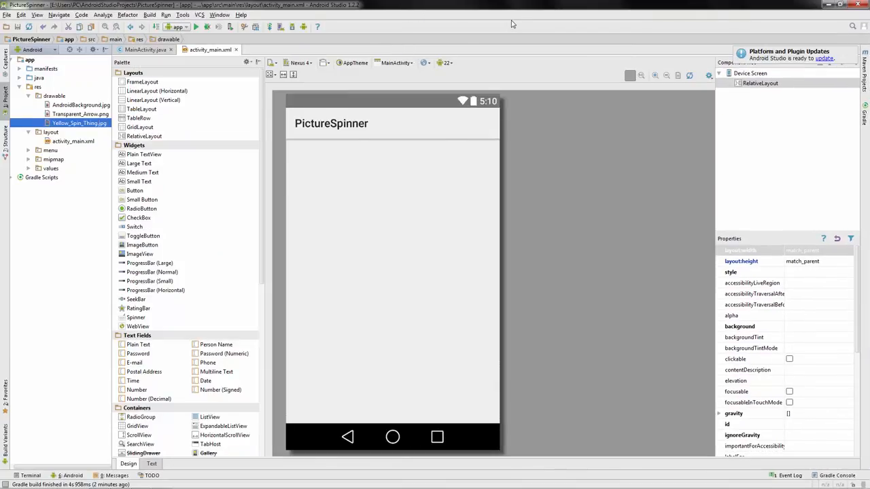
pyautogui.moveTo(265, 179)
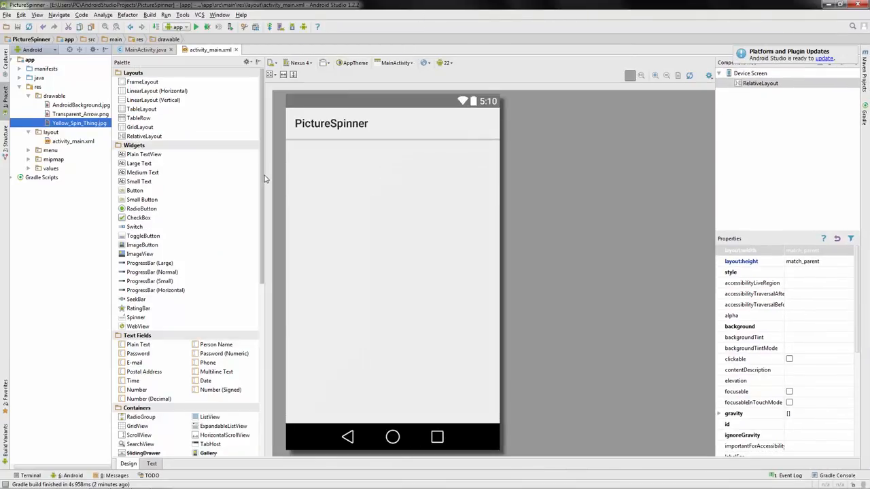
pyautogui.moveTo(313, 193)
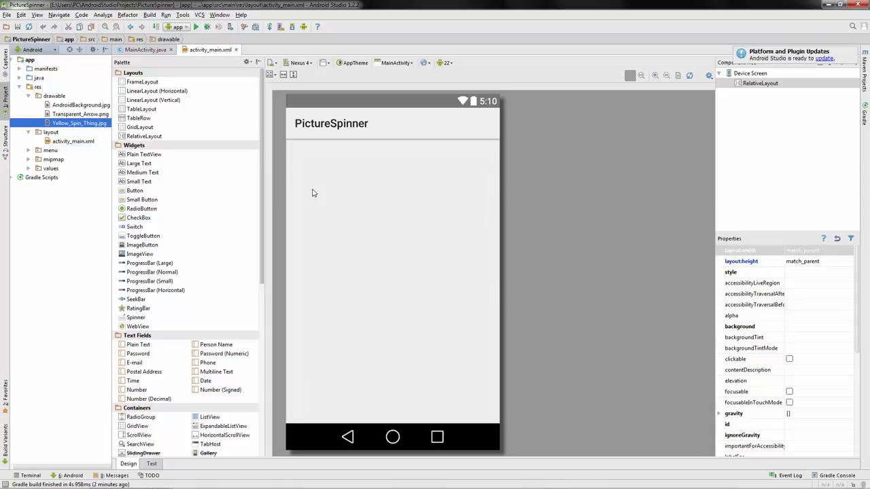
pyautogui.moveTo(239, 291)
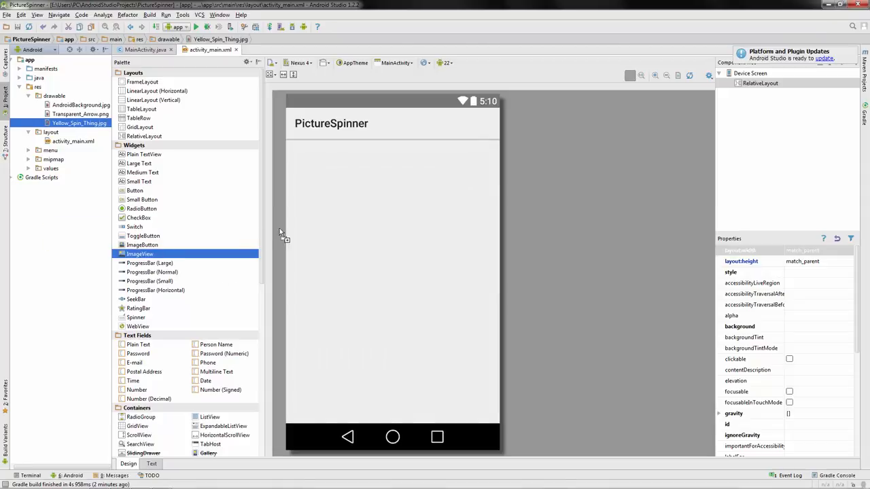
# - Place ImageViews at the top centre and middle of the layout, with ids picture1 and picture2
pyautogui.moveTo(140, 255); pyautogui.dragTo(394, 199)
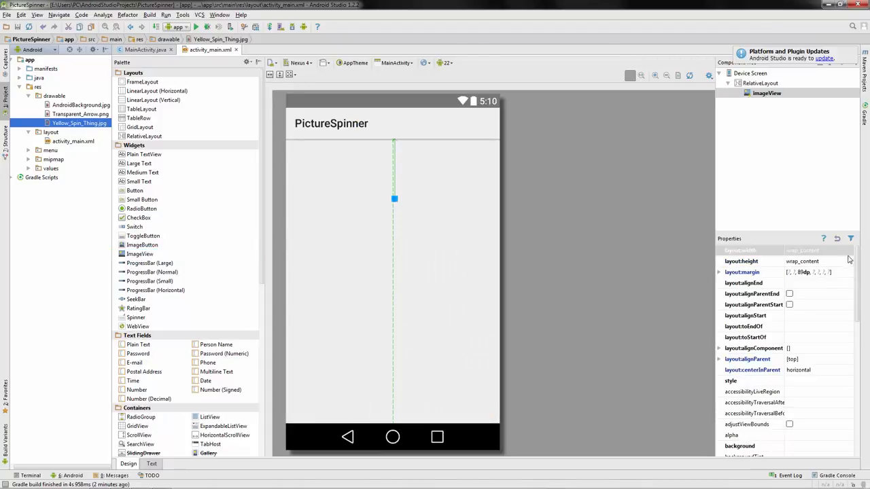
pyautogui.scroll(-3)
pyautogui.write('picture1')
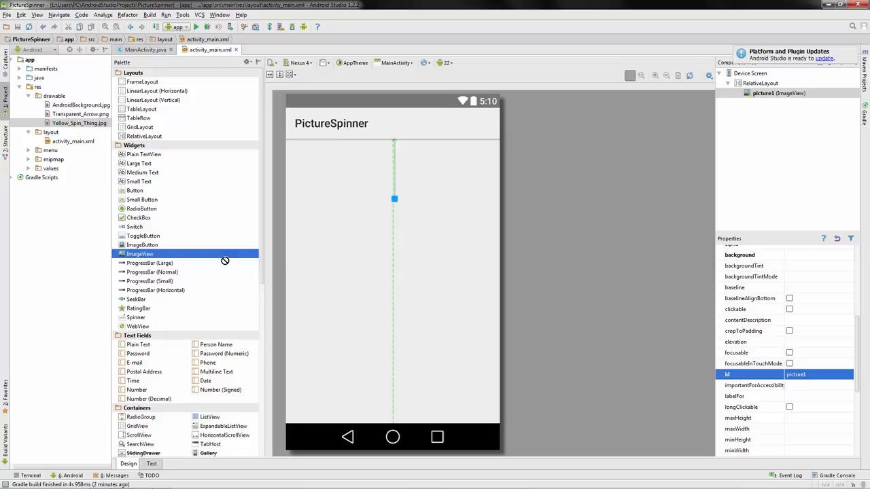
pyautogui.moveTo(139, 254); pyautogui.dragTo(393, 280)
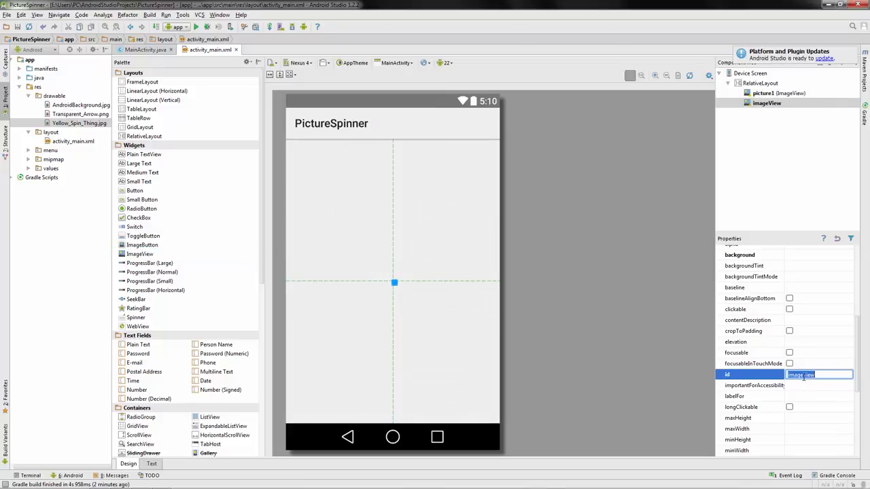
pyautogui.write('picture2')
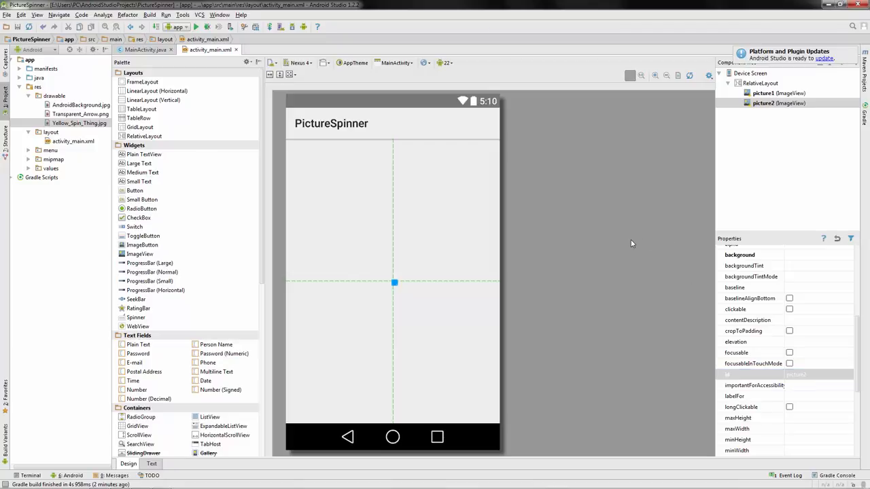
pyautogui.moveTo(487, 236)
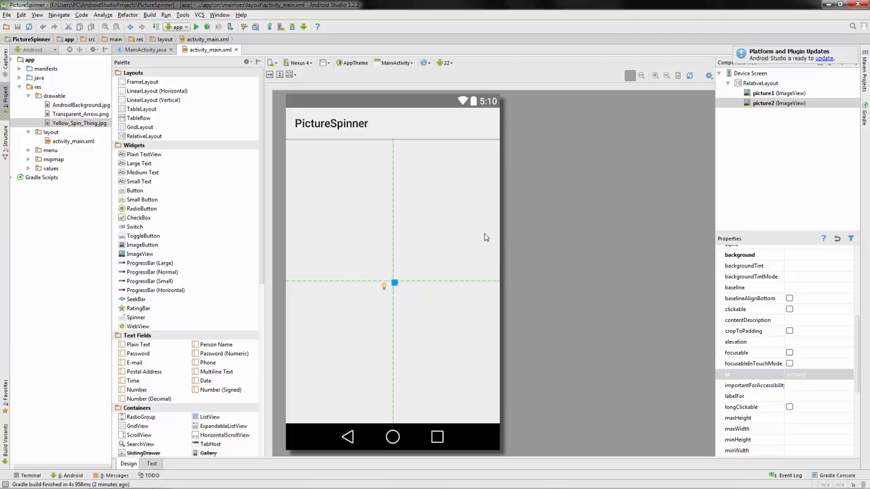
# - Set the RelativeLayout's background property to the AndroidBackground drawable
pyautogui.click(759, 83)
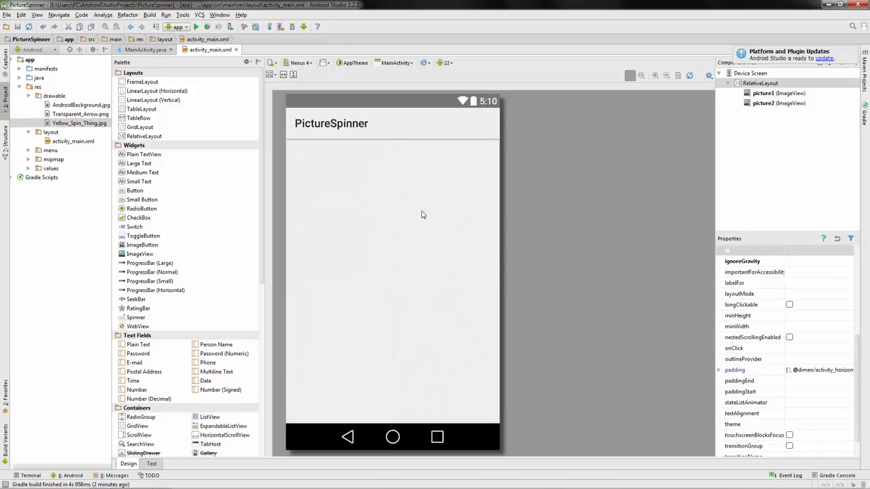
pyautogui.moveTo(397, 174)
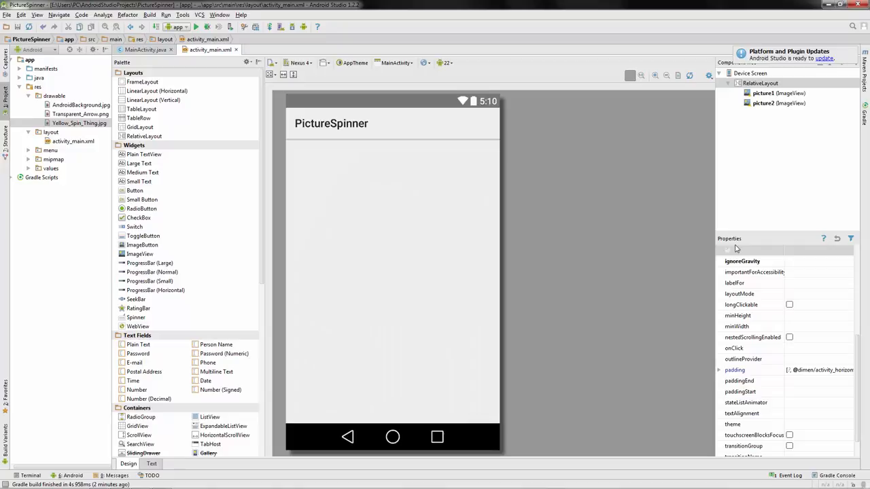
pyautogui.moveTo(758, 302)
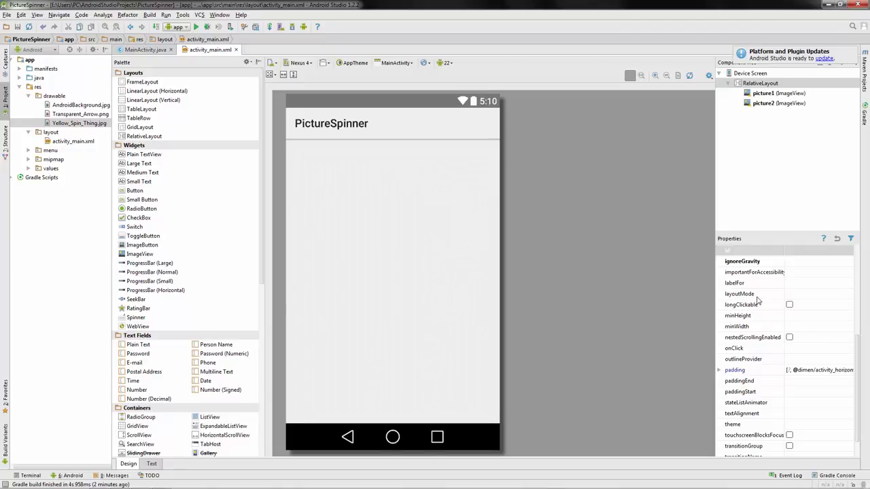
pyautogui.scroll(3)
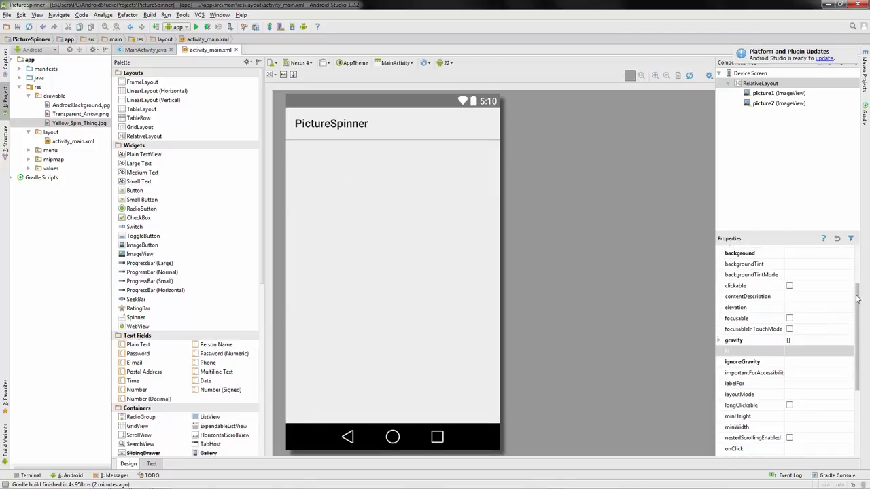
pyautogui.click(748, 280)
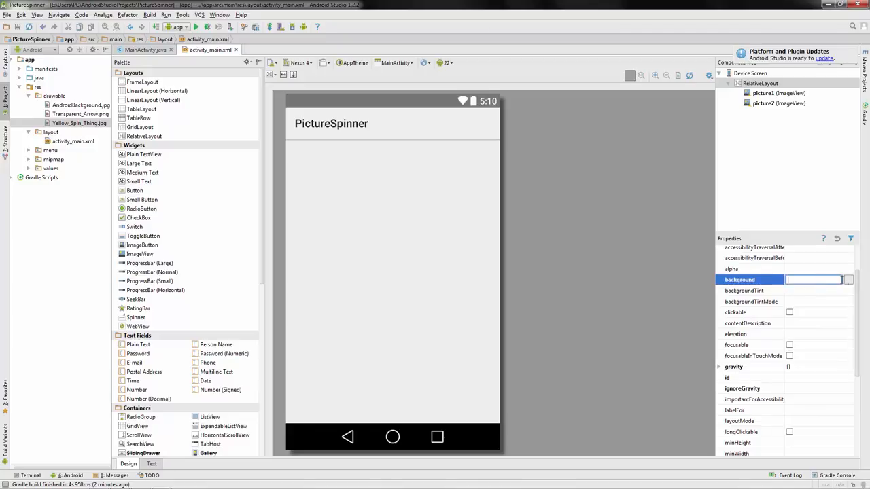
pyautogui.click(848, 280)
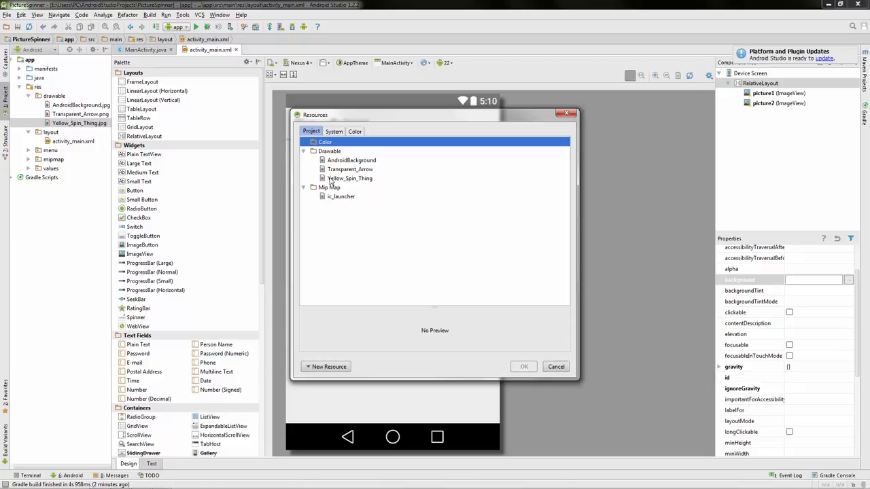
pyautogui.click(350, 161)
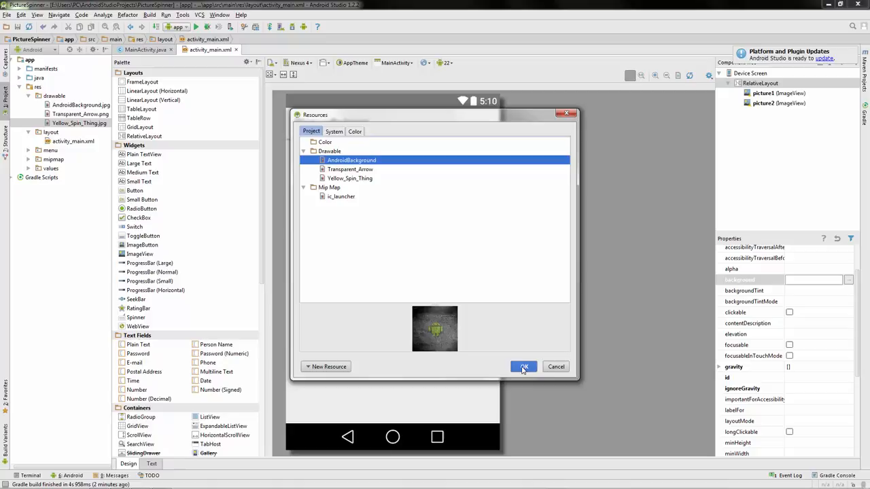
pyautogui.click(523, 367)
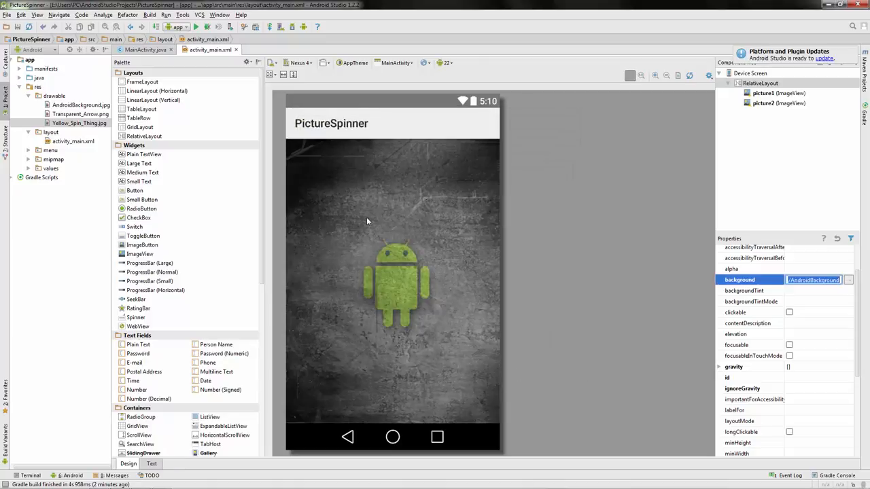
pyautogui.moveTo(399, 367)
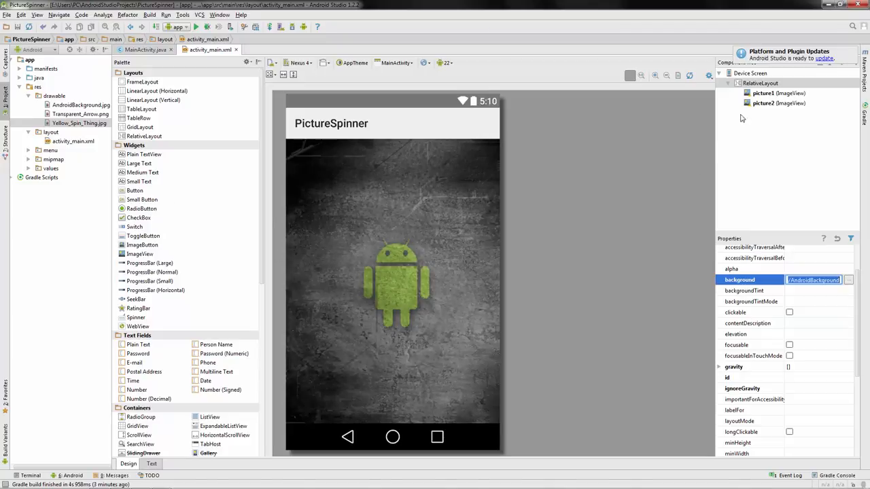
# - Set picture1's src to the Yellow_Spin_Thing drawable
pyautogui.click(763, 93)
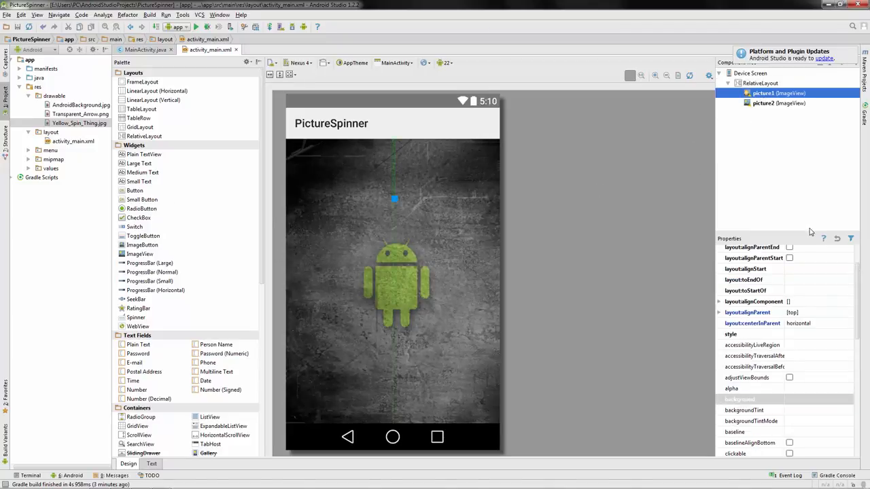
pyautogui.scroll(-3)
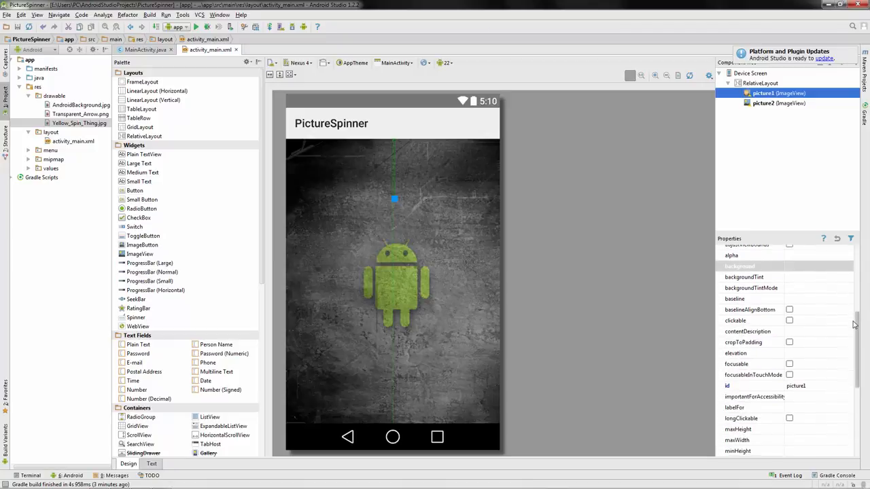
pyautogui.scroll(-3)
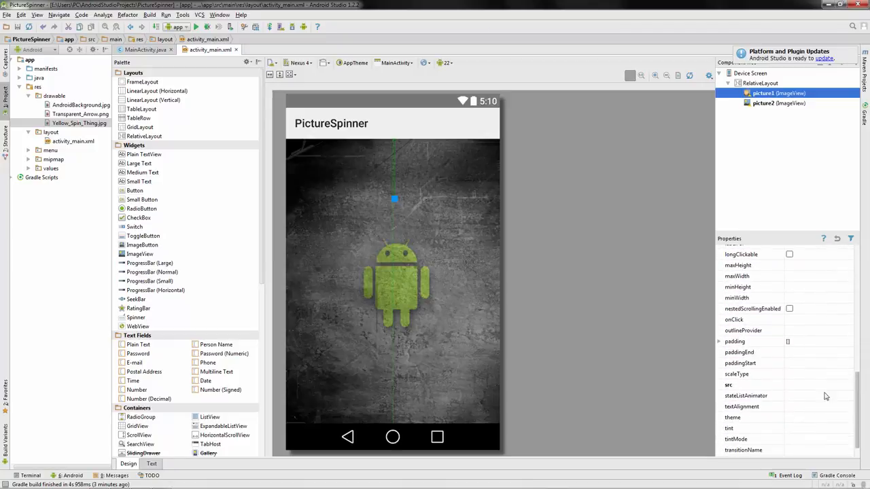
pyautogui.click(729, 384)
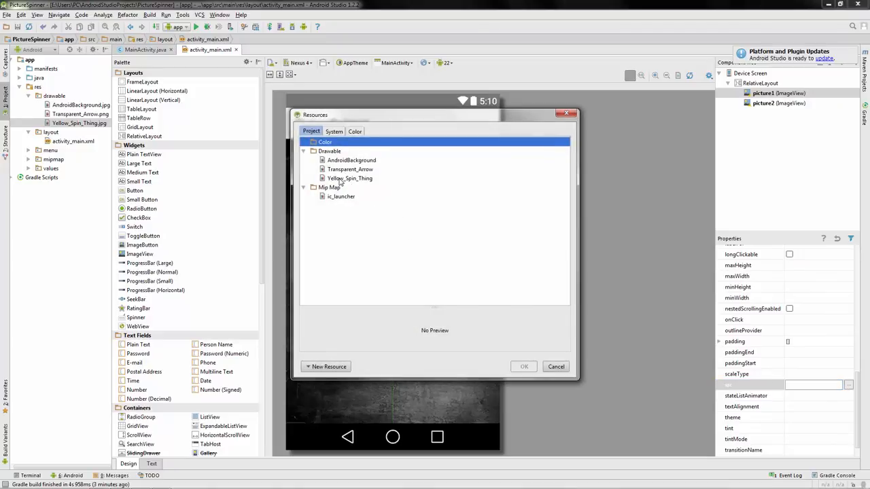
pyautogui.click(351, 178)
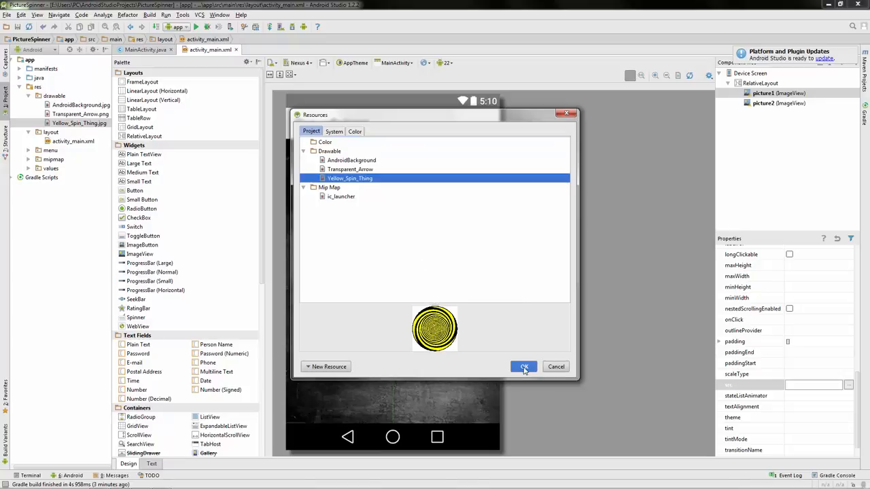
pyautogui.click(524, 367)
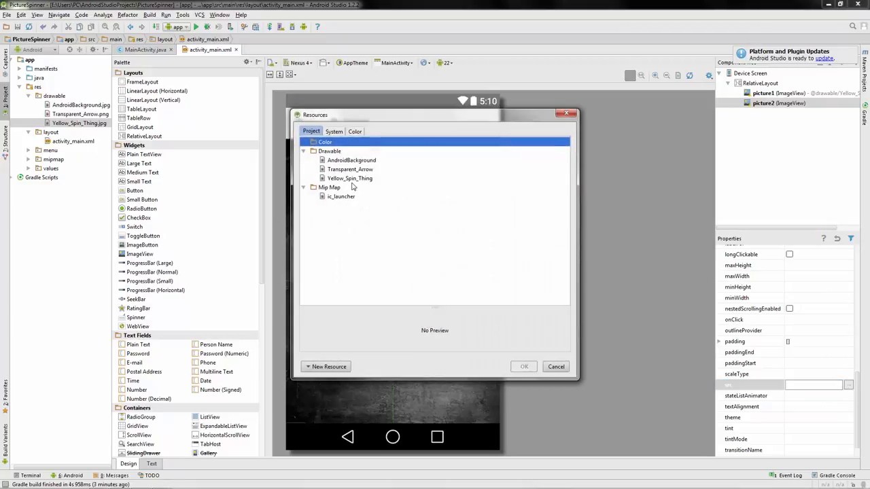
# - Set picture2's src to Transparent_Arrow and move the arrow below the spiral
pyautogui.click(350, 169)
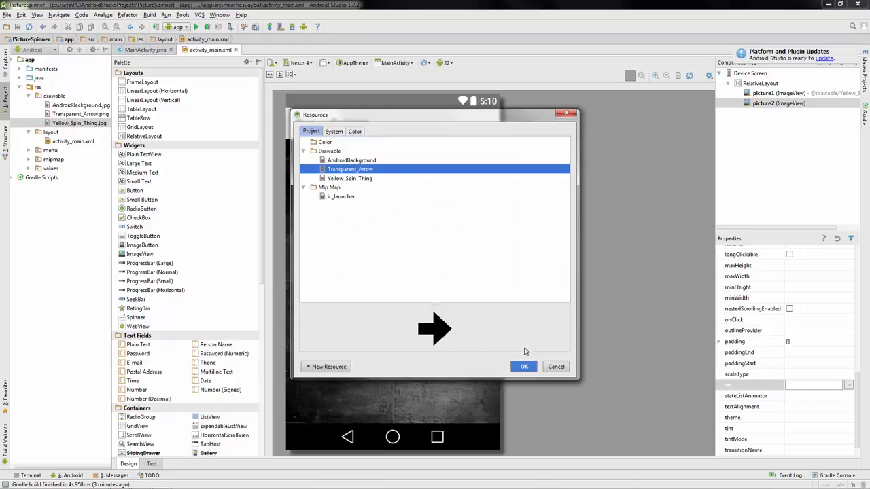
pyautogui.click(523, 367)
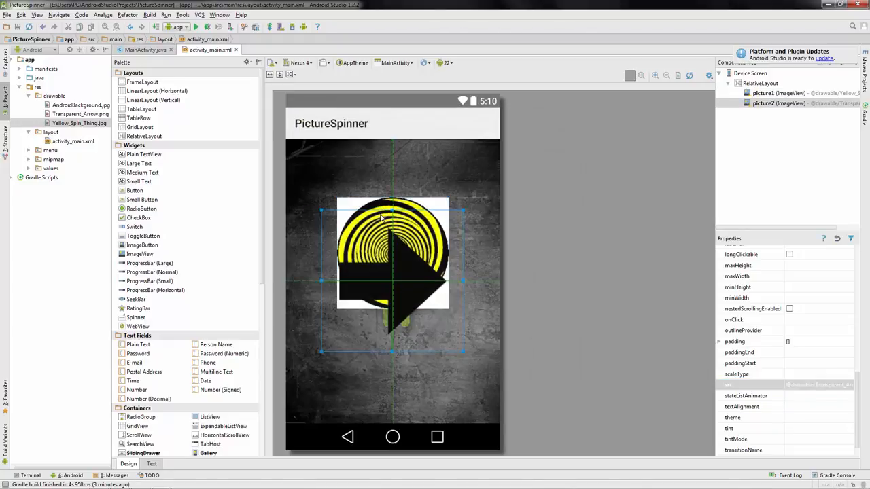
pyautogui.moveTo(392, 265); pyautogui.dragTo(392, 204)
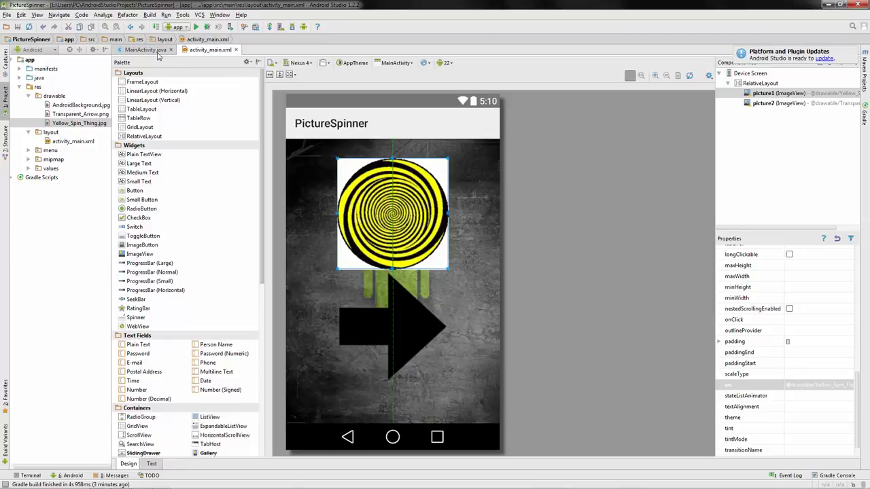
# - Add import statements for android.view.View and android.widget.ImageView in MainActivity.java
pyautogui.click(142, 49)
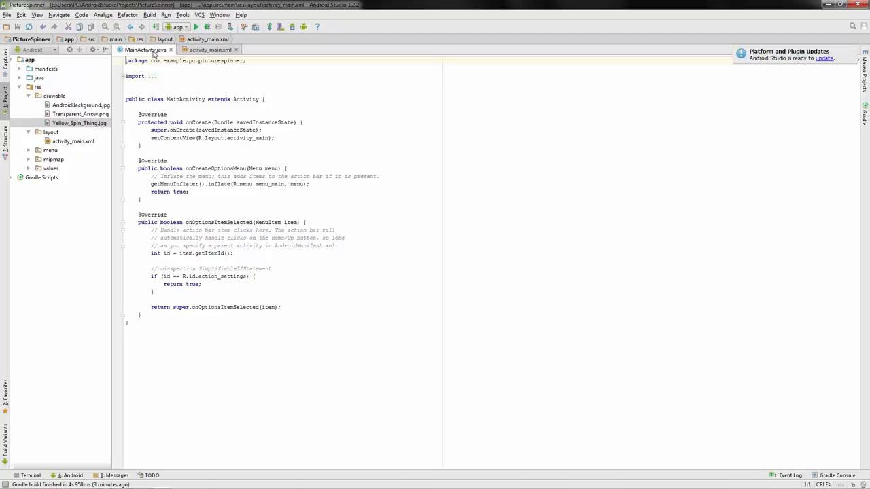
pyautogui.click(158, 76)
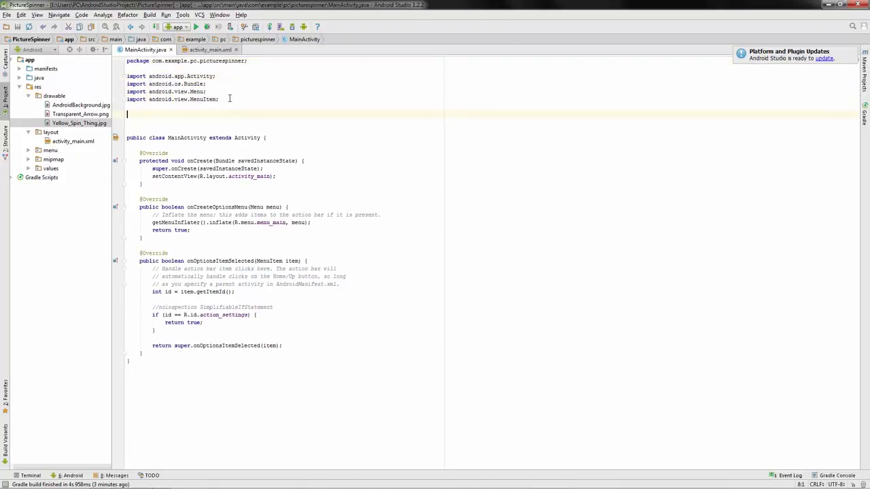
pyautogui.write('import')
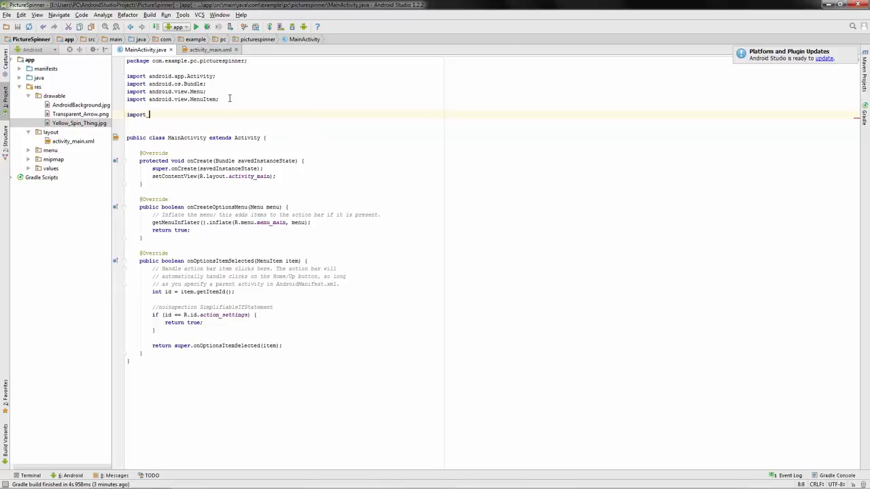
pyautogui.write('android.view.View;')
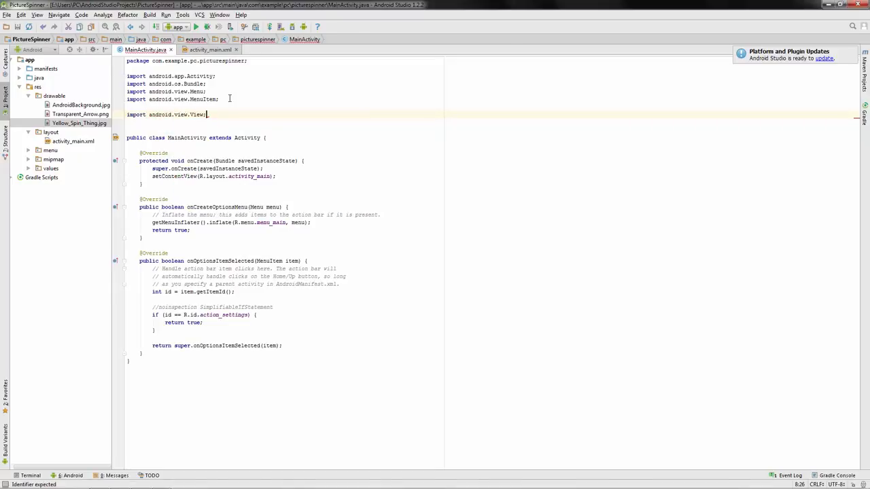
pyautogui.write('a')
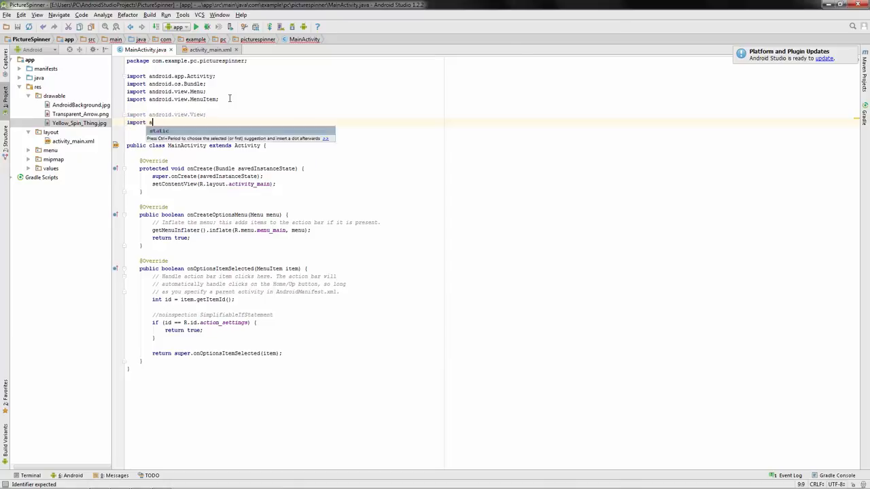
pyautogui.write('ndroid.widget.ImageView')
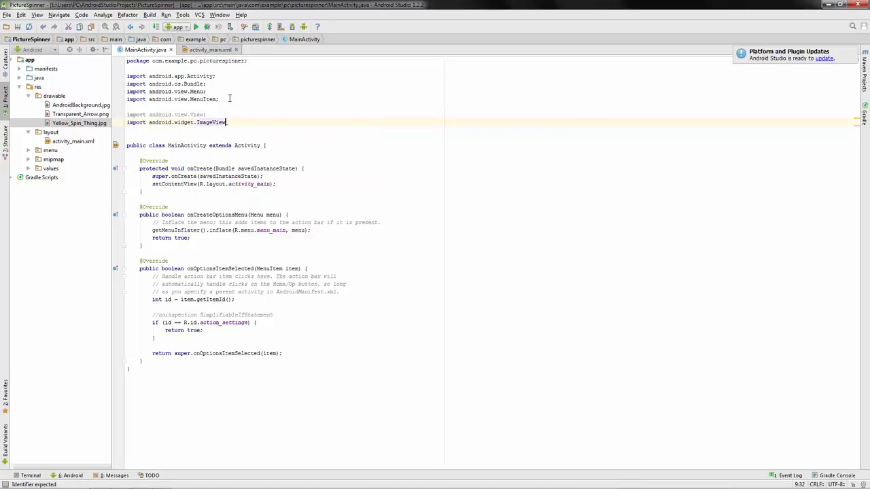
pyautogui.press('enter')
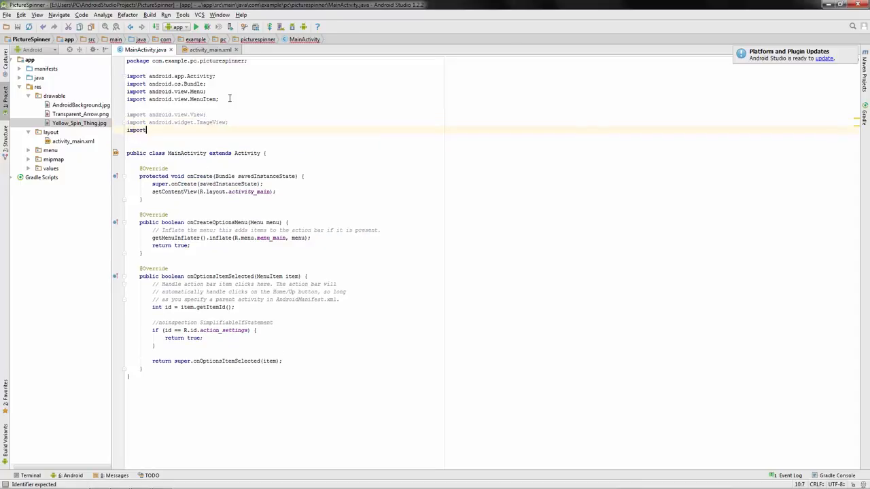
pyautogui.write('android.animation')
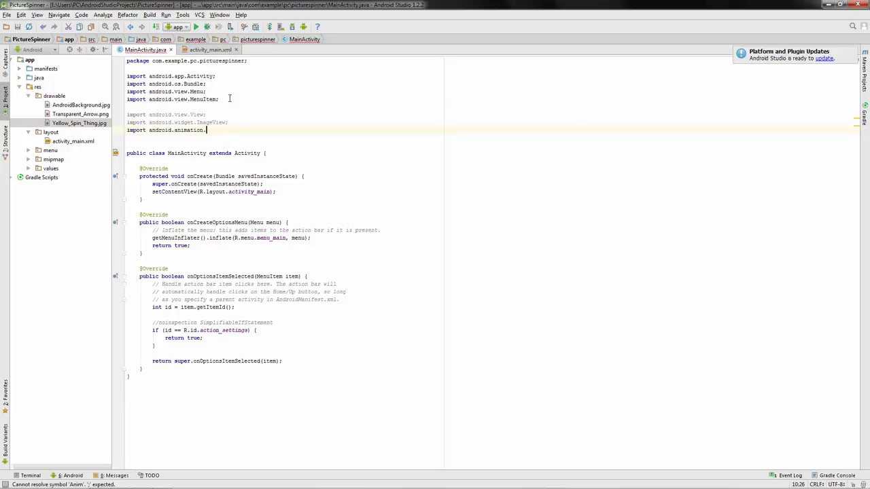
# - Add imports for android.view.animation.Animation and RotateAnimation, fixing the package path
pyautogui.write('.')
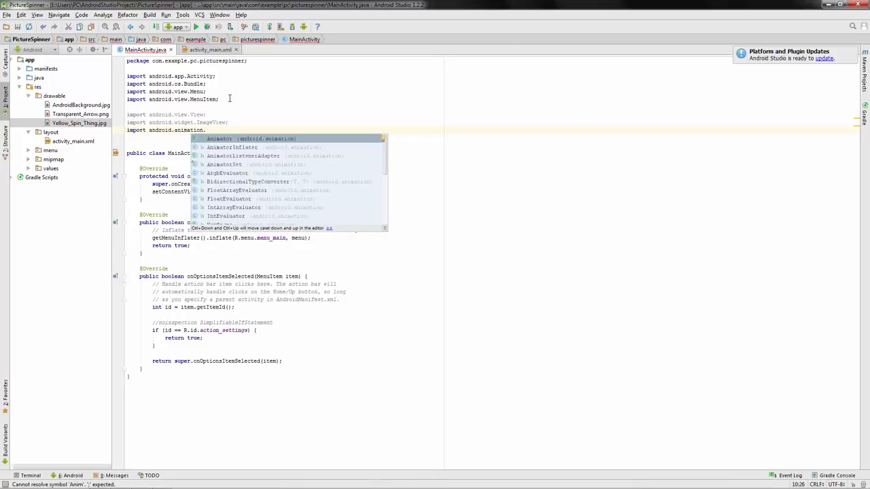
pyautogui.write('Animation')
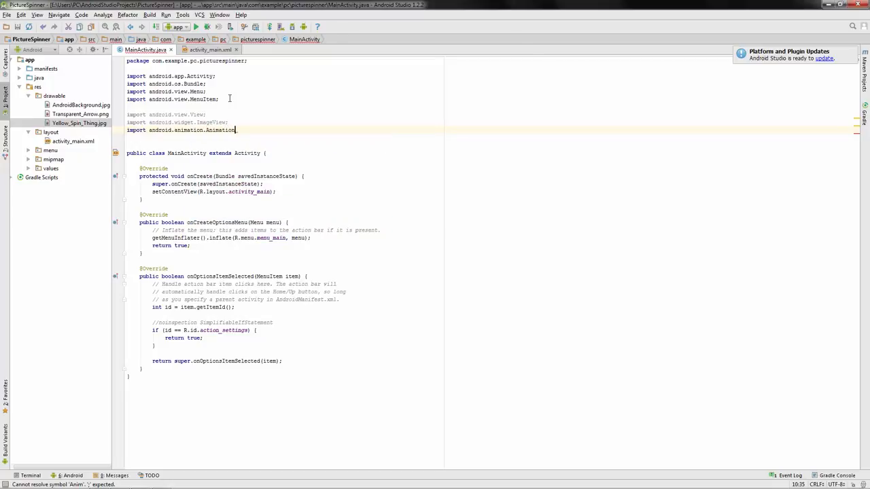
pyautogui.press('backspace')
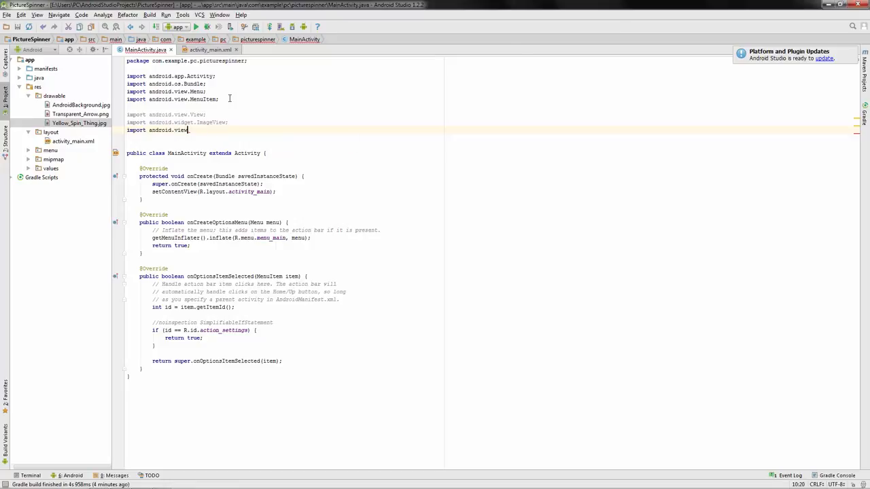
pyautogui.write('animation.Animation;')
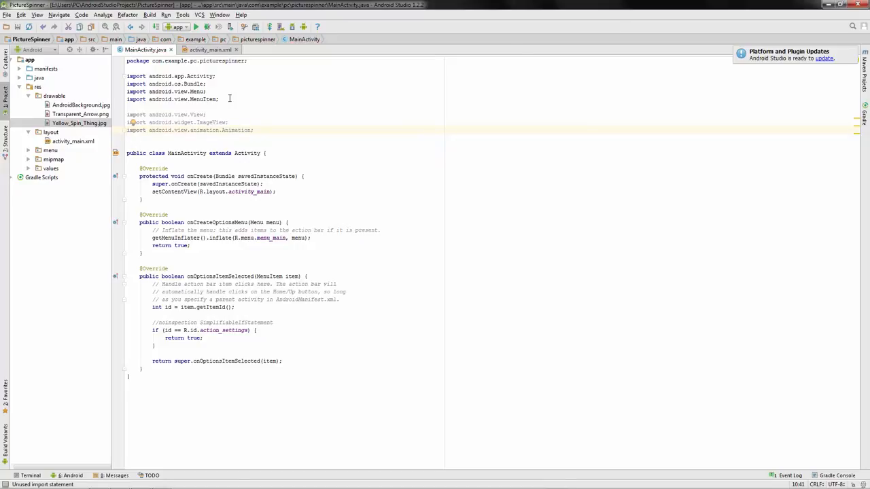
pyautogui.write('import')
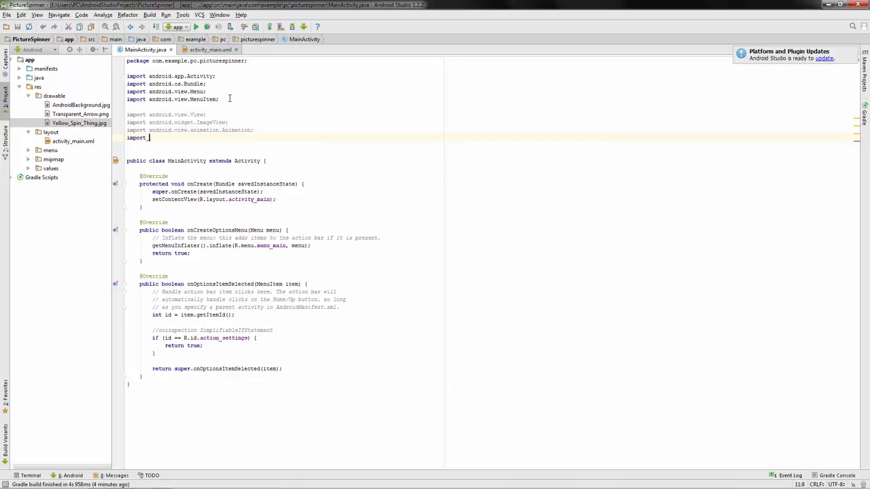
pyautogui.write('android.view.animation.')
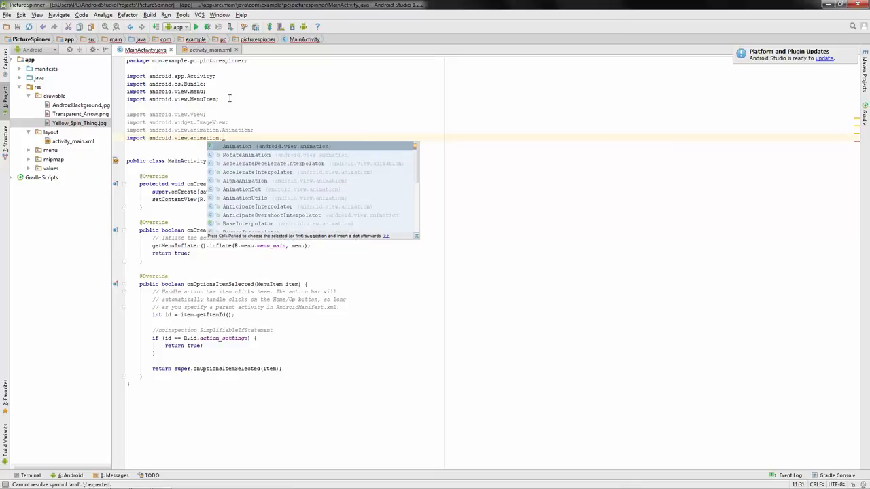
pyautogui.write('RotateAnimation;')
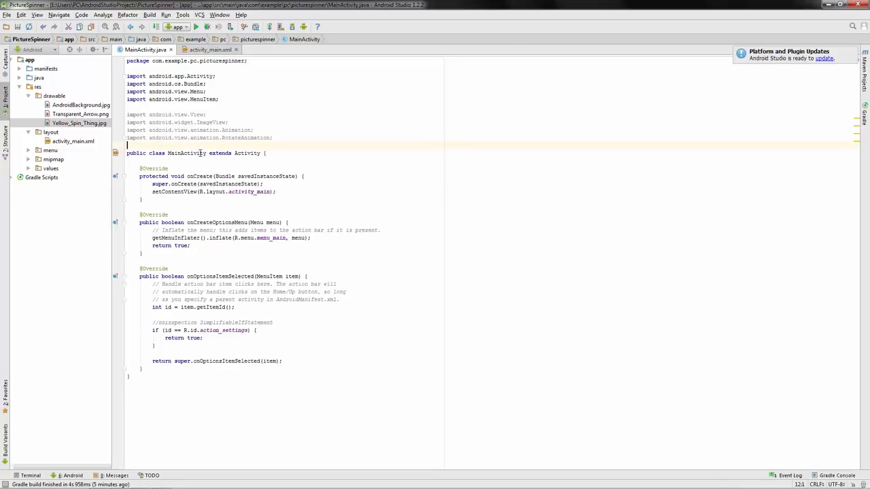
# - Declare 'private ImageView picture1, picture2;' and a private RotateAnimation field in MainActivity
pyautogui.click(266, 152)
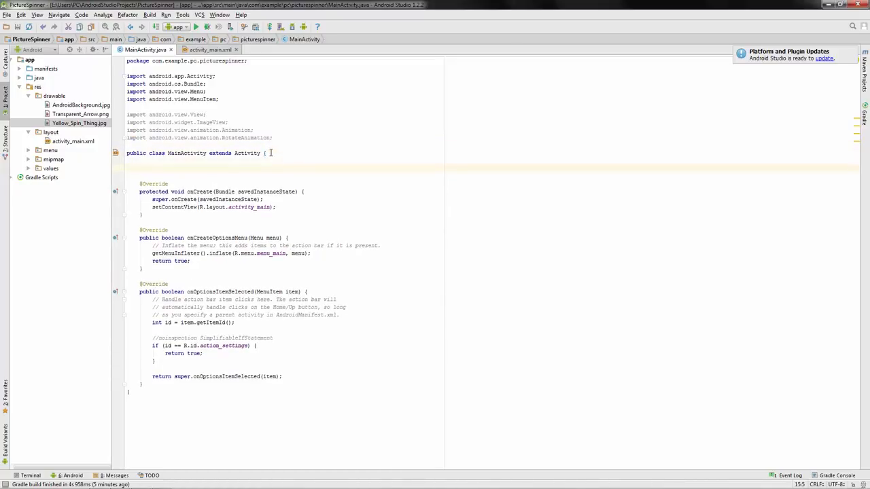
pyautogui.write('priv')
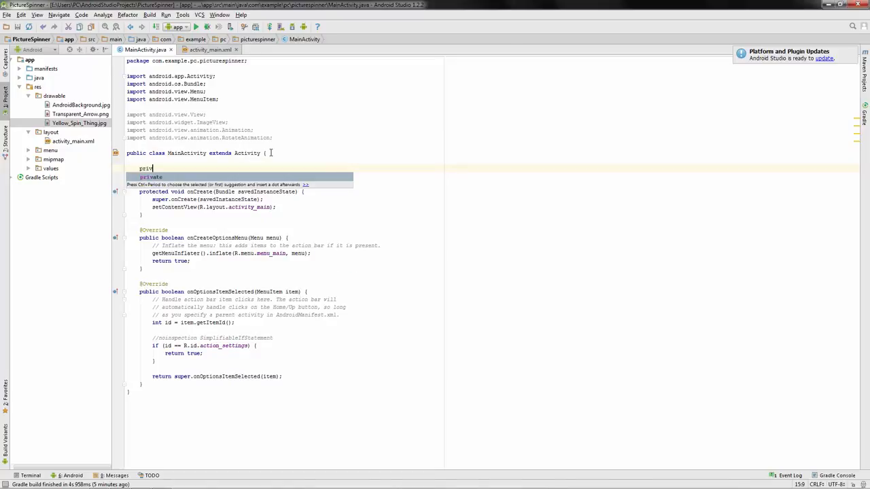
pyautogui.write('ImageView picture1')
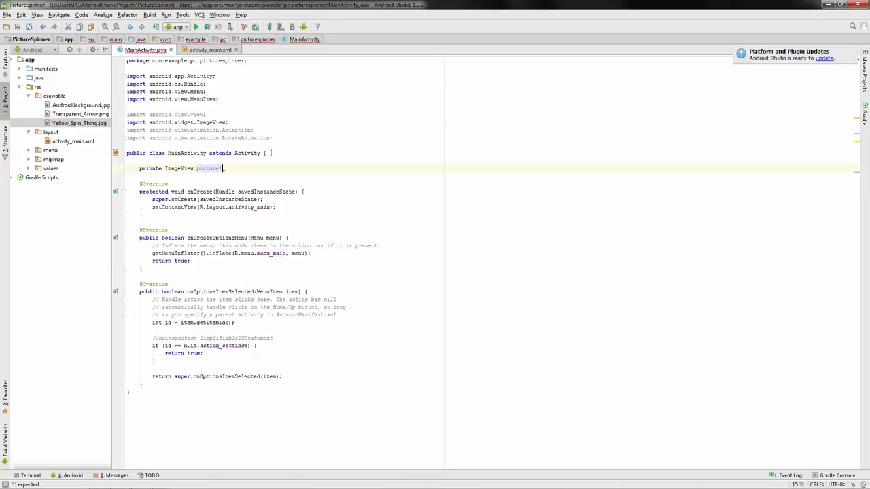
pyautogui.write(', pricture2;')
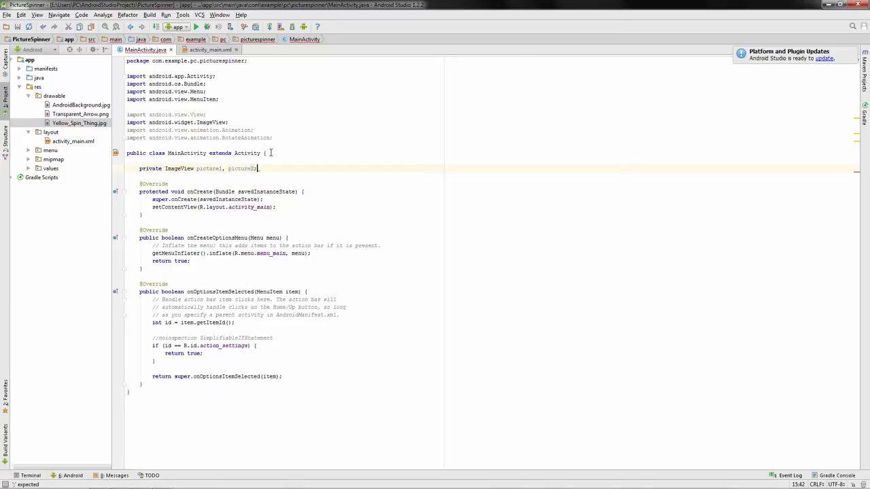
pyautogui.press('enter')
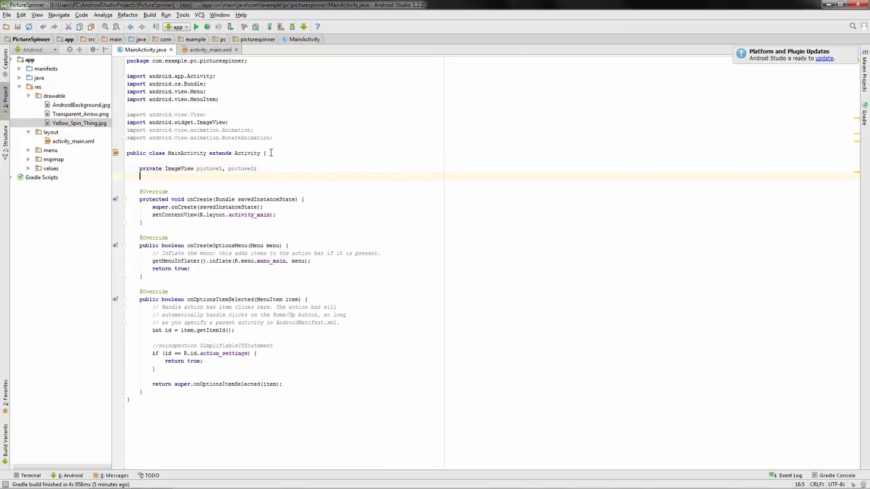
pyautogui.write('private')
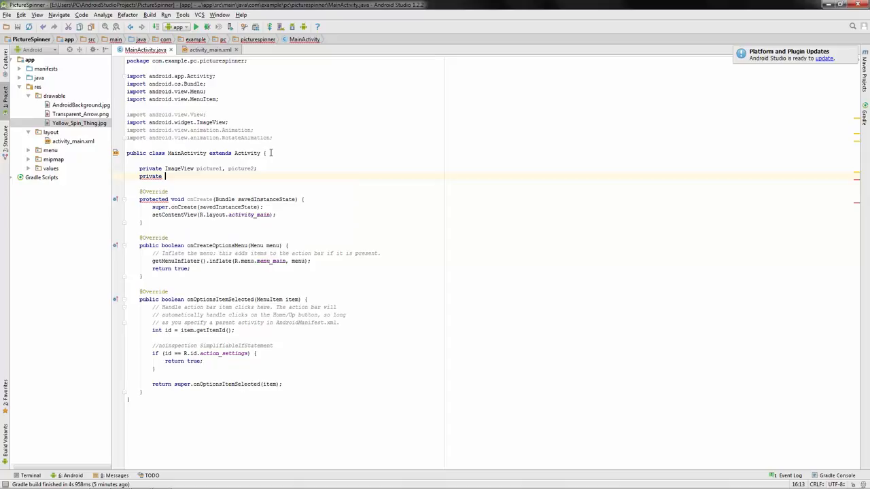
pyautogui.write('RotateAnimation')
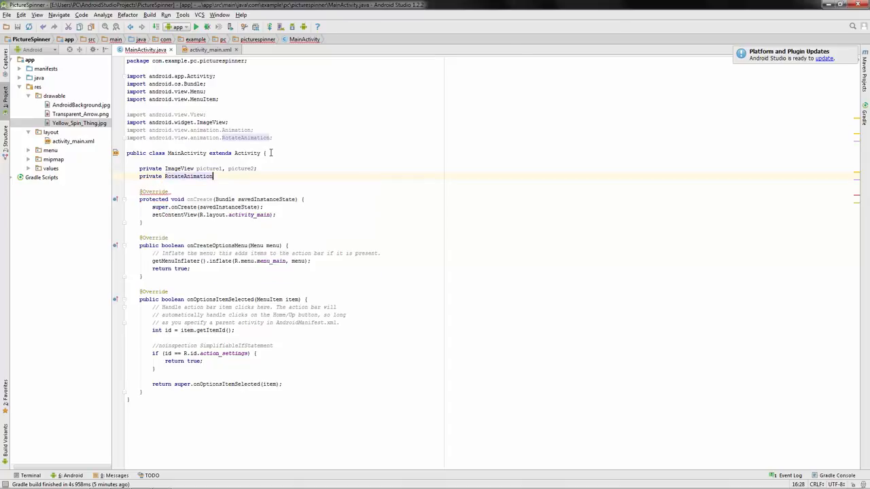
pyautogui.write('ro')
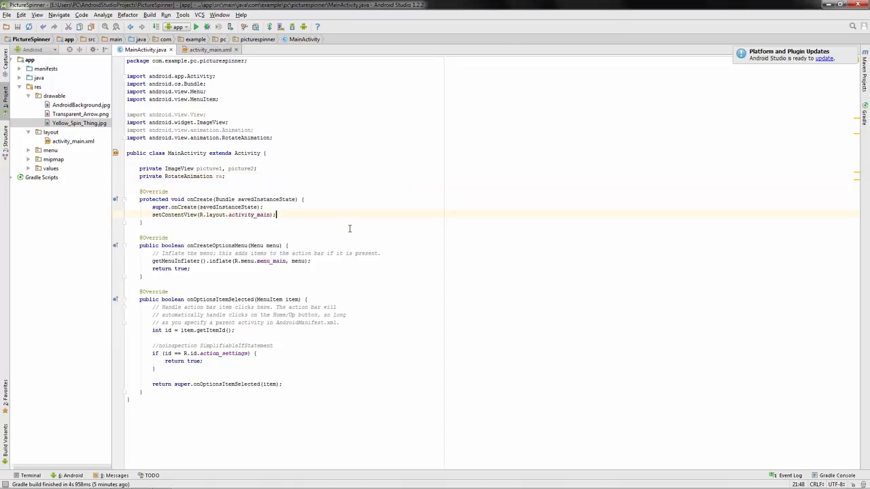
# - Assign picture1 and picture2 in onCreate via (ImageView)findViewById(R.id...) lookups
pyautogui.press('Return')
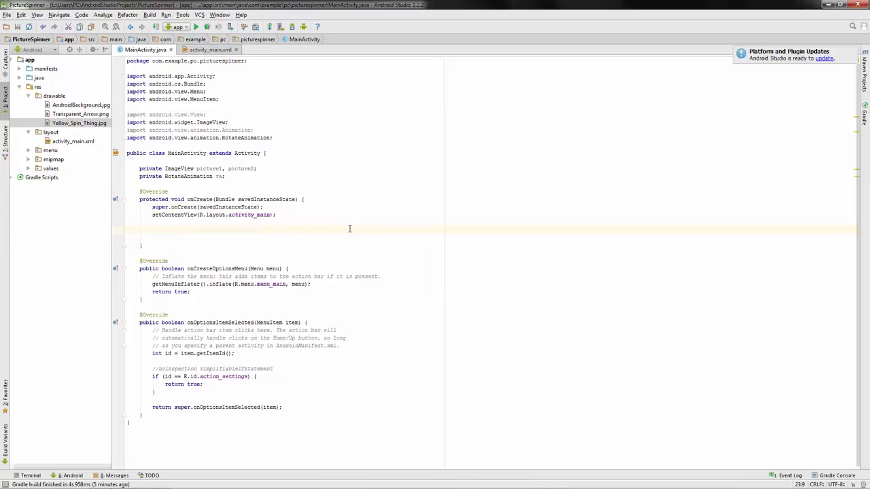
pyautogui.write('picture1')
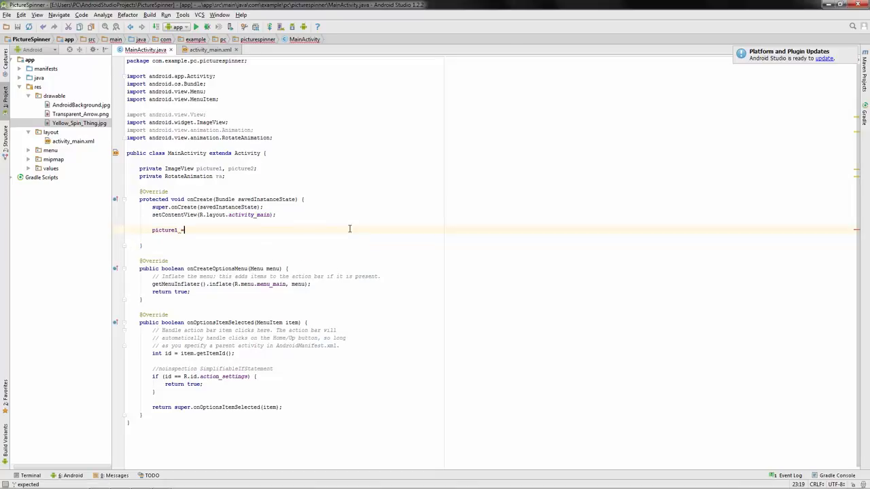
pyautogui.write('= (')
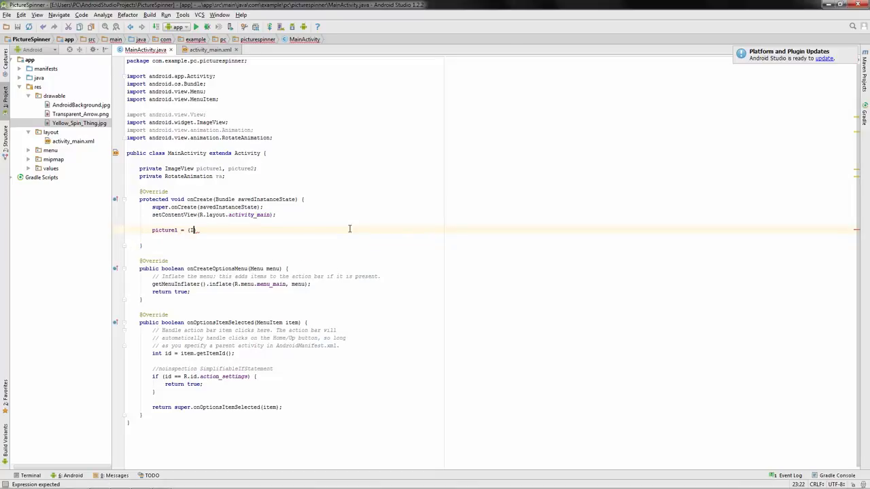
pyautogui.write('ImageView)')
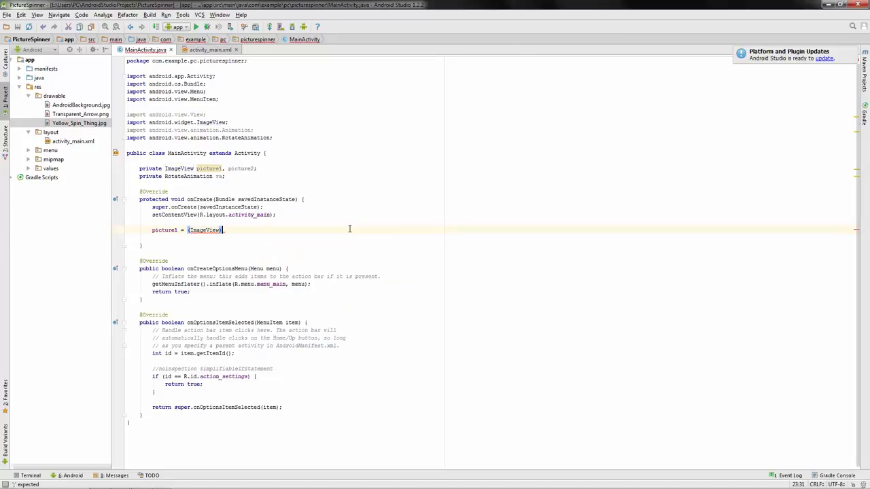
pyautogui.write('findViewById()')
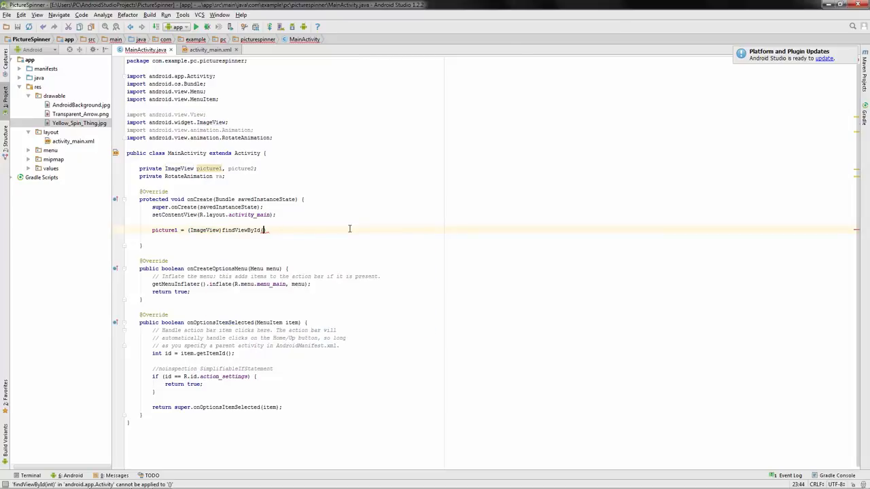
pyautogui.write('.id.picture1')
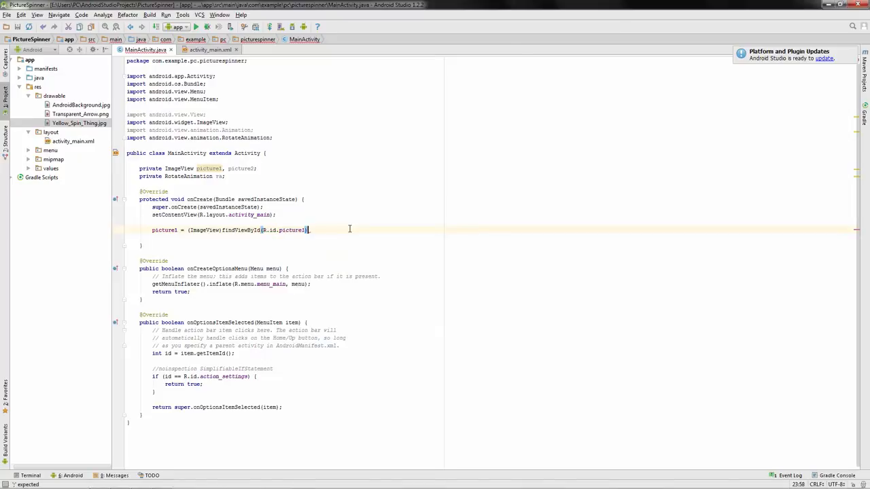
pyautogui.write('p')
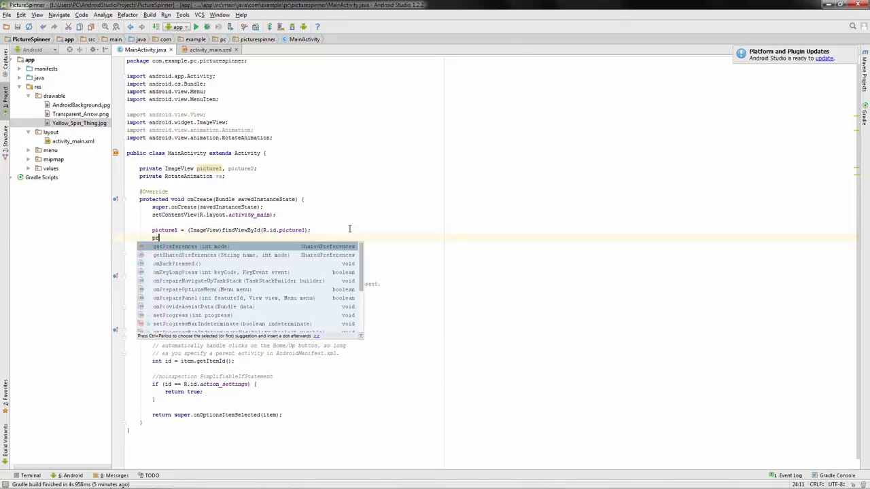
pyautogui.write('ic')
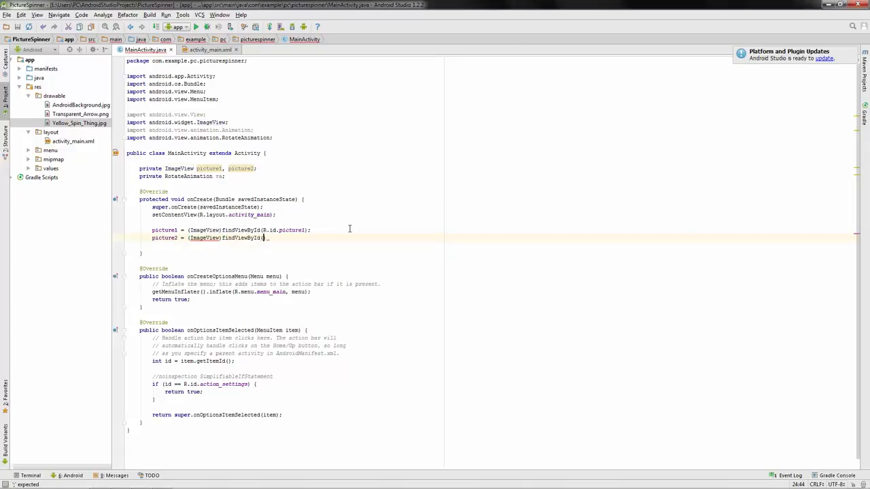
pyautogui.write('R.id.picture2')
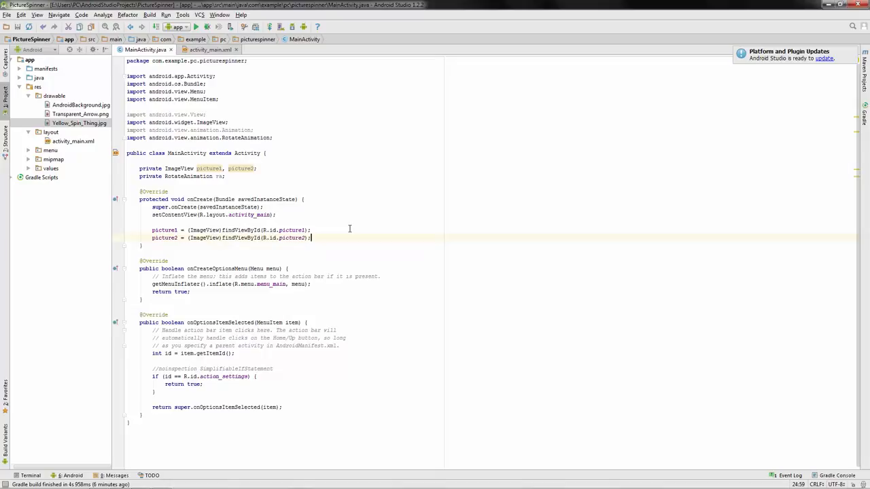
pyautogui.press('enter')
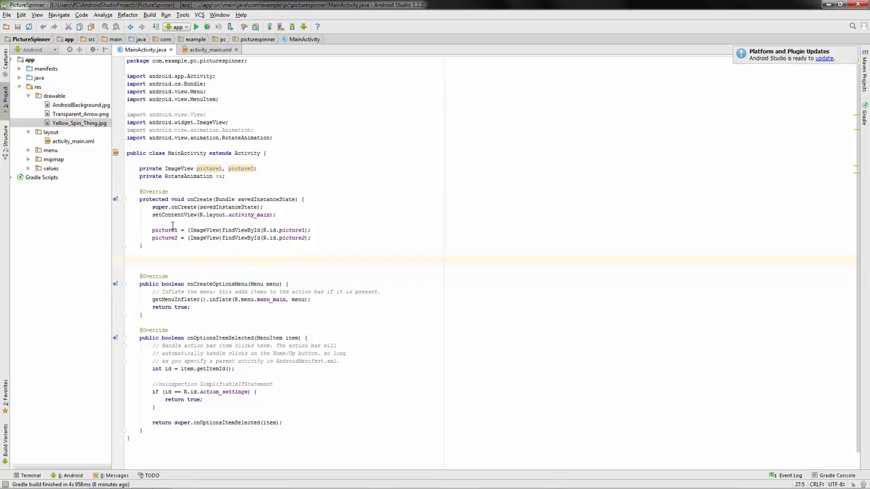
pyautogui.moveTo(335, 157)
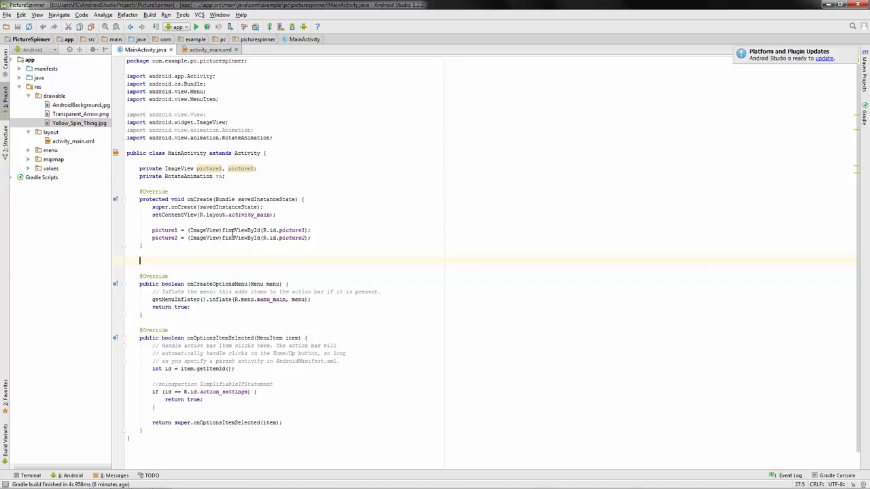
pyautogui.moveTo(272, 228)
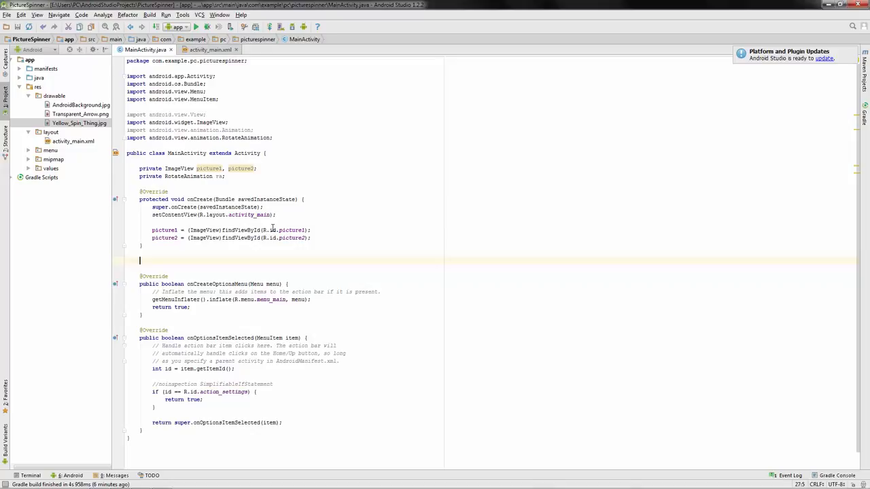
# - Write an empty public void rotateImage(View thisImage) method below onCreate
pyautogui.write('public void')
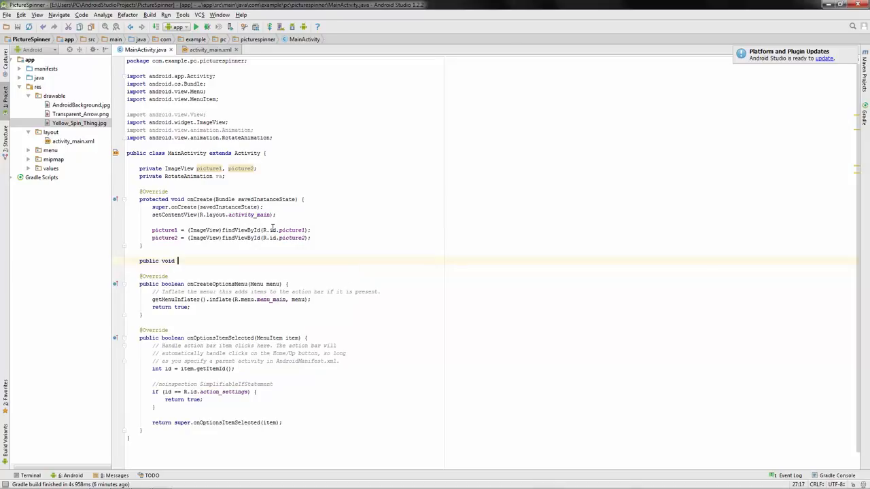
pyautogui.write('rotateImage')
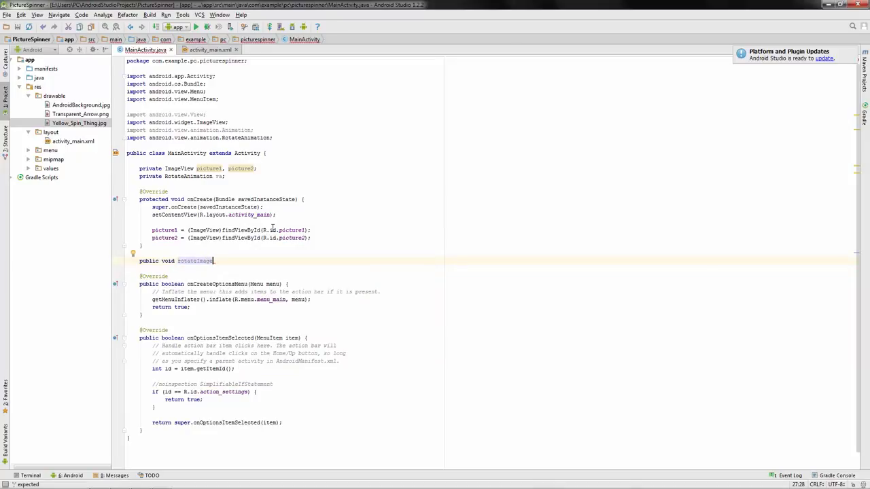
pyautogui.write('()')
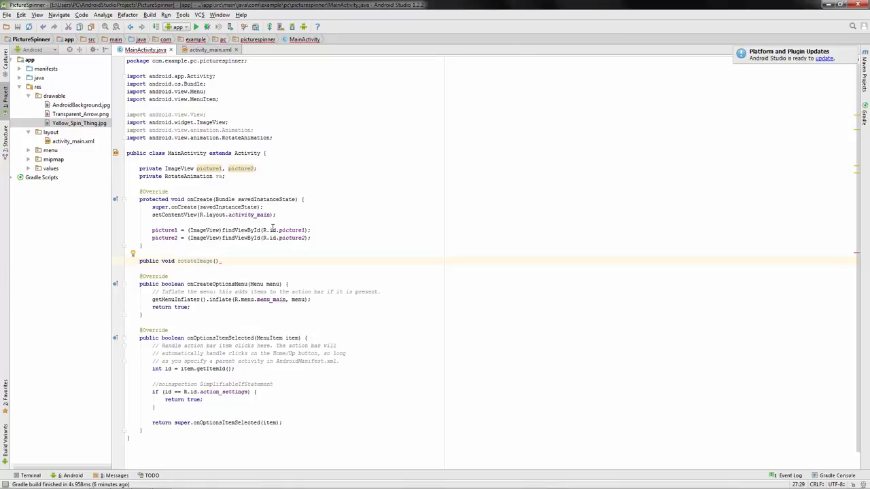
pyautogui.write('(view')
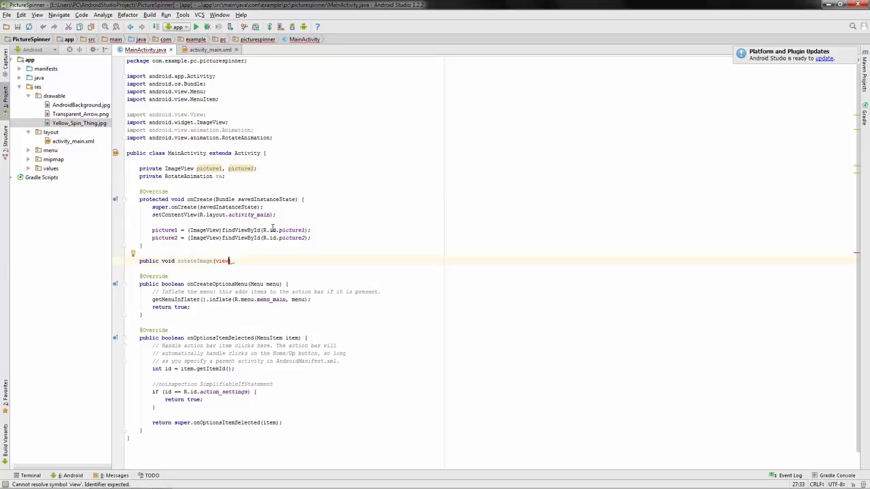
pyautogui.write('View')
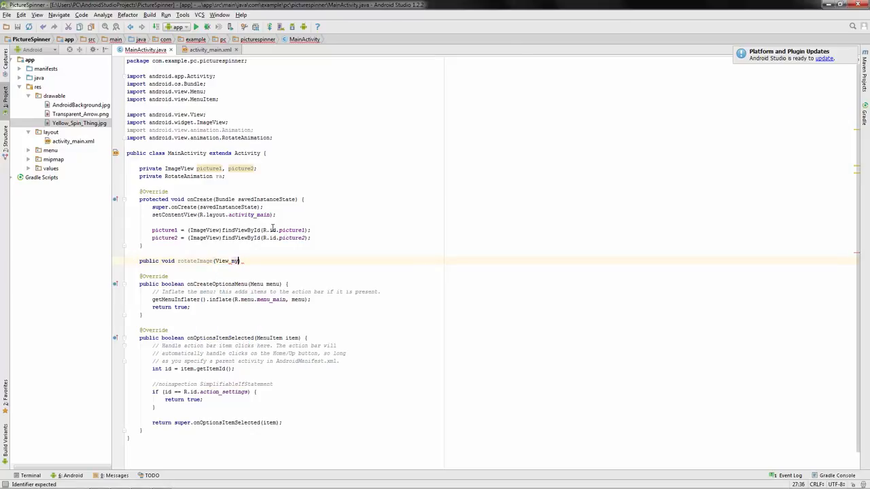
pyautogui.write('this')
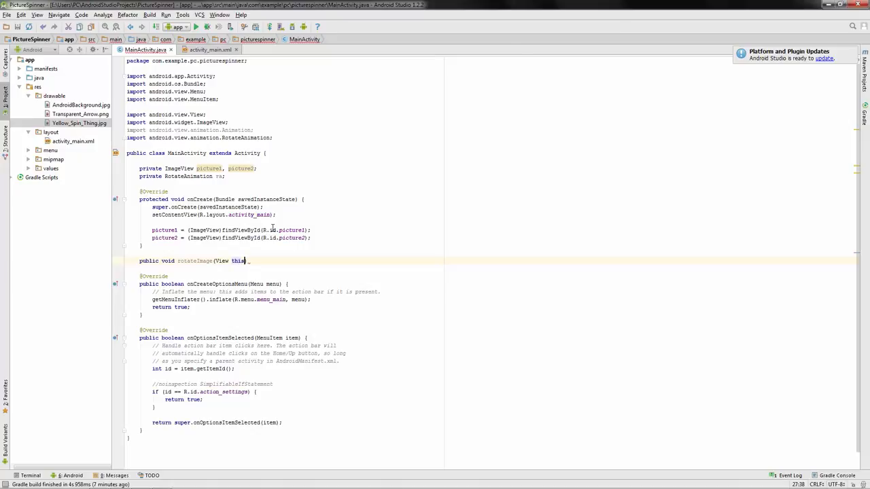
pyautogui.write('Image)')
pyautogui.write('{')
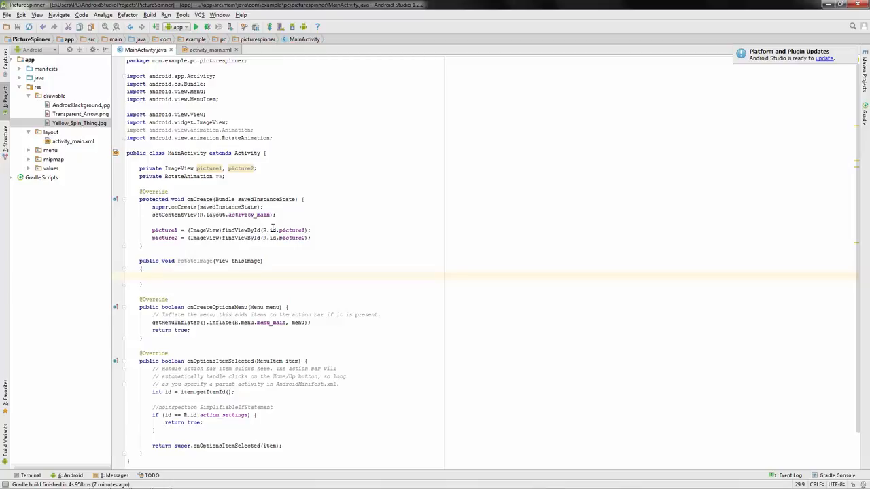
# - Construct RotateAnimation ra from 0 to 360 degrees with RELATIVE_TO_SELF pivots at .5f, .5f
pyautogui.write('Ro')
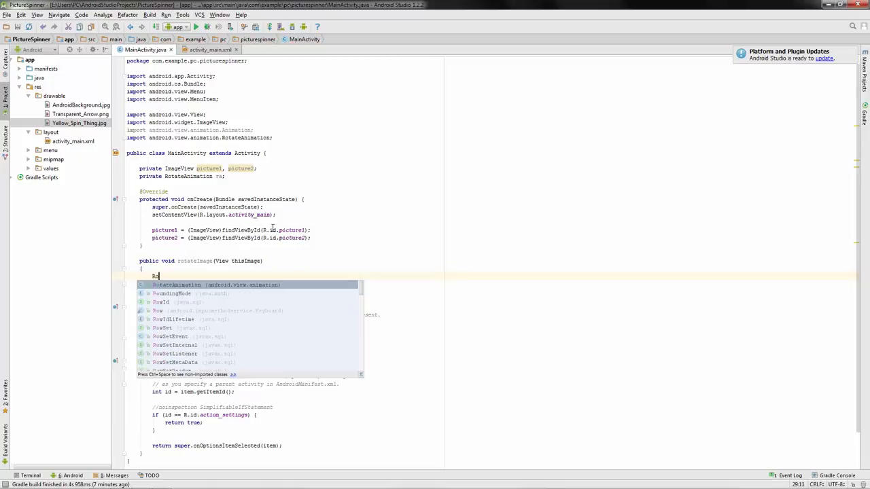
pyautogui.write('RotateAnimation ra =')
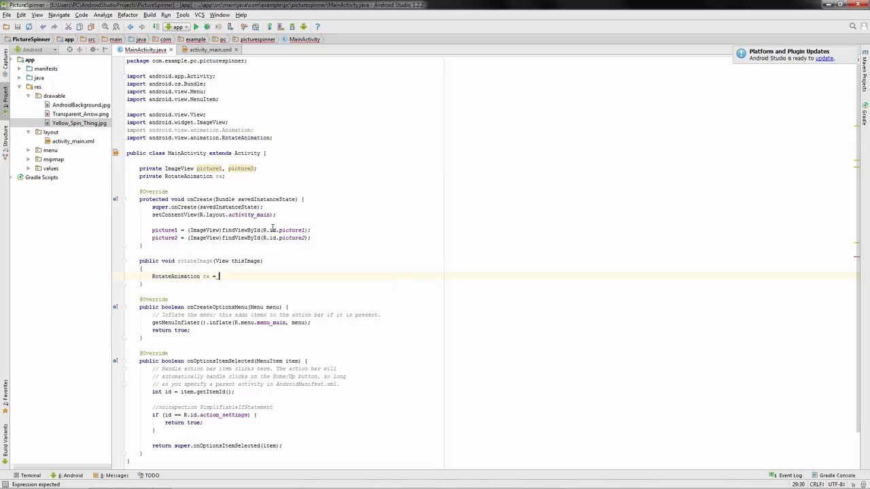
pyautogui.write('new')
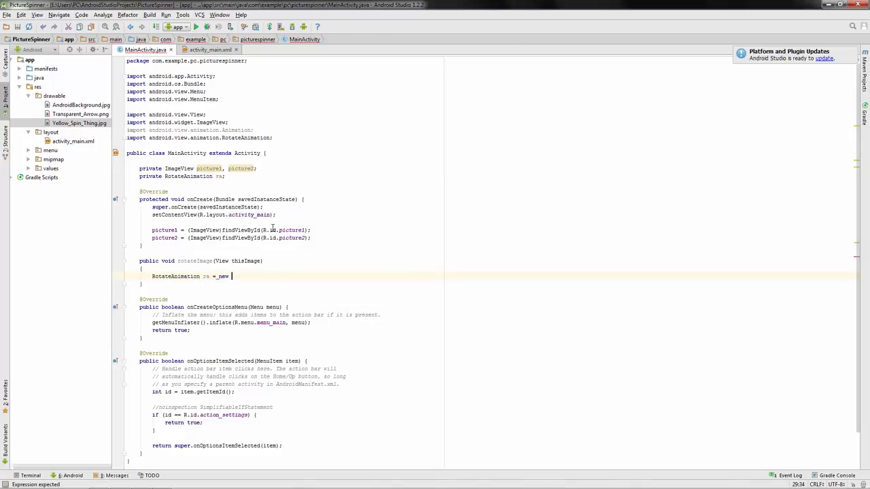
pyautogui.write('RotateAnimation()')
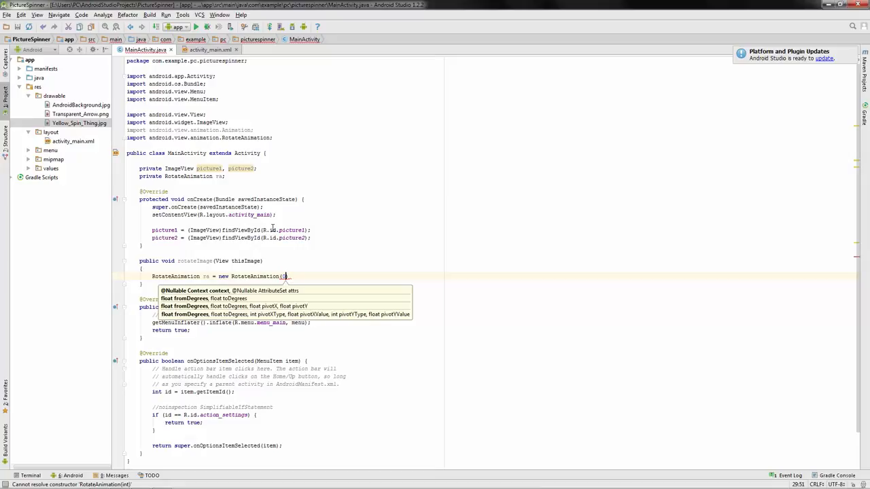
pyautogui.write('0, 36')
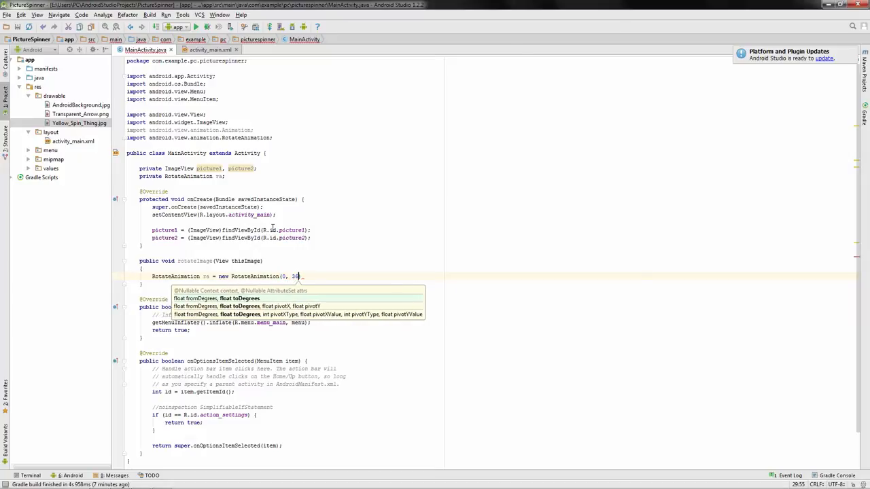
pyautogui.write('0,')
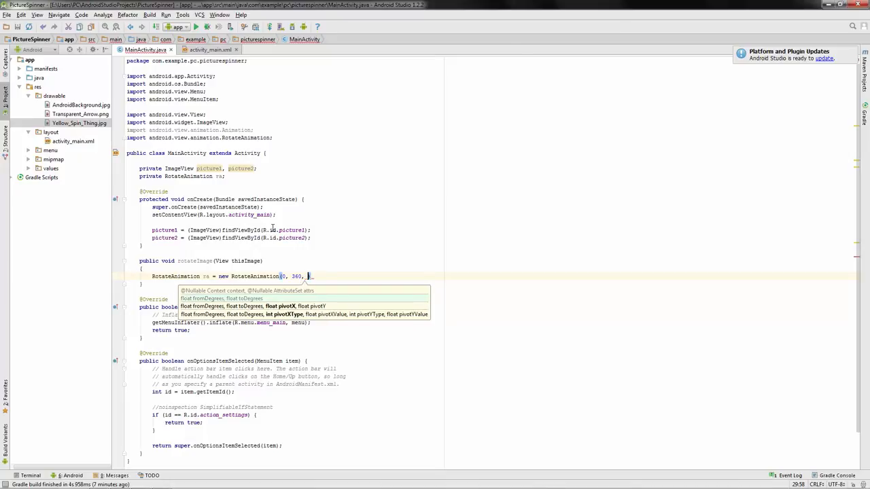
pyautogui.write('Animation.RELATIVE_TO_SELF')
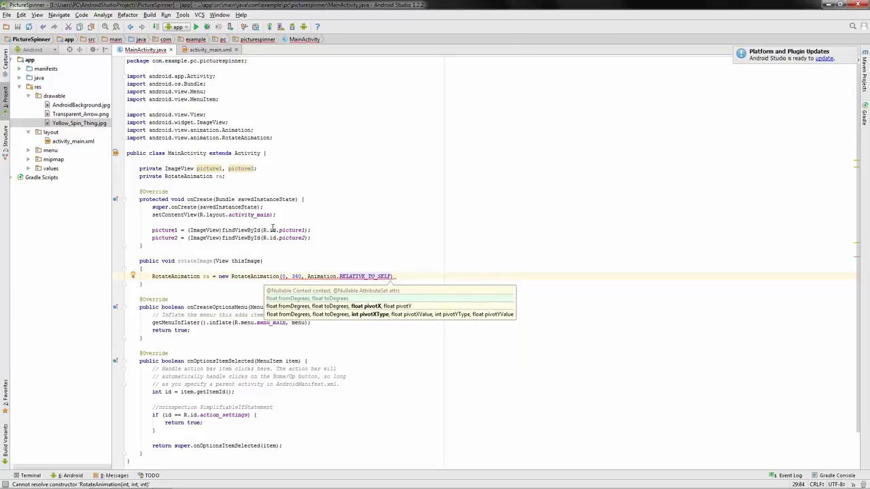
pyautogui.write(', .5')
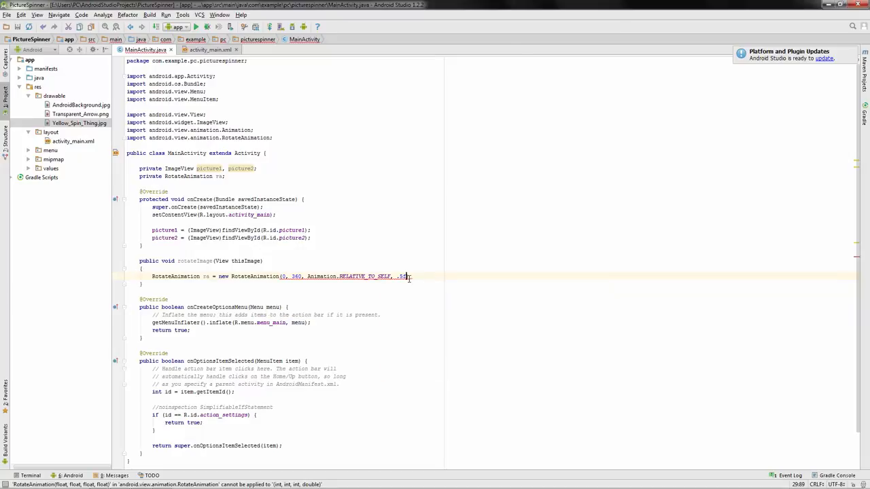
pyautogui.write(',')
pyautogui.write('Animation.RELATIVE_TO_SELF,')
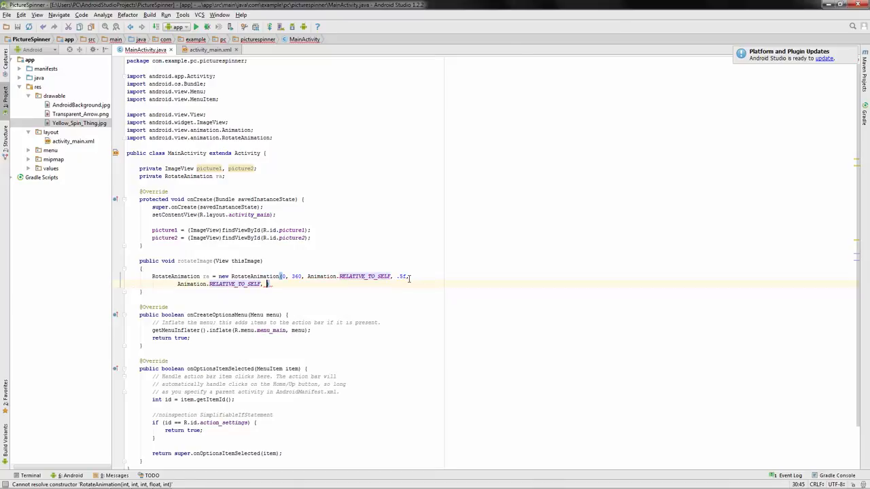
pyautogui.write('5f')
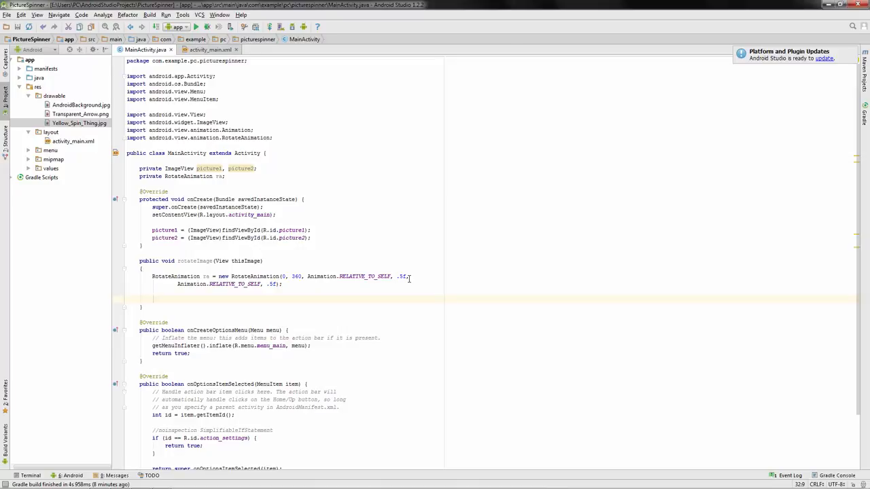
# - Set the animation's duration with ra.setDuration and its repeat count to 100
pyautogui.write('ra.setDuration();')
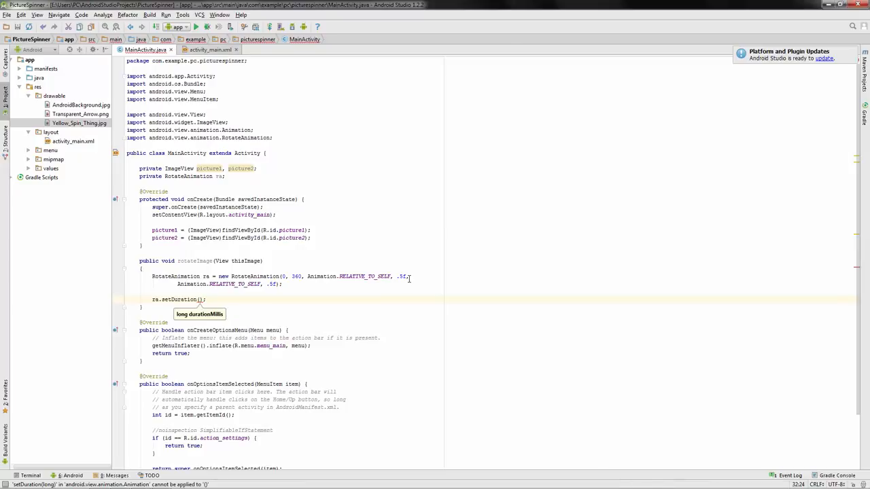
pyautogui.write('1500')
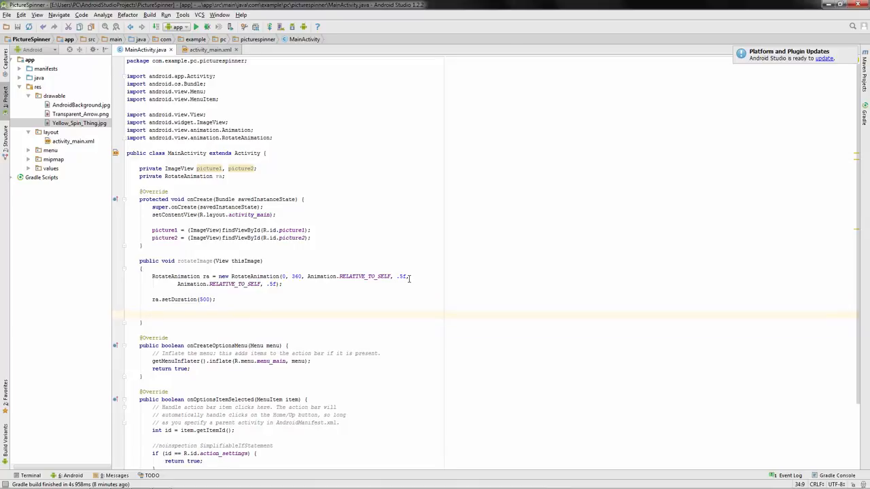
pyautogui.write('ra.setRepeatCount();')
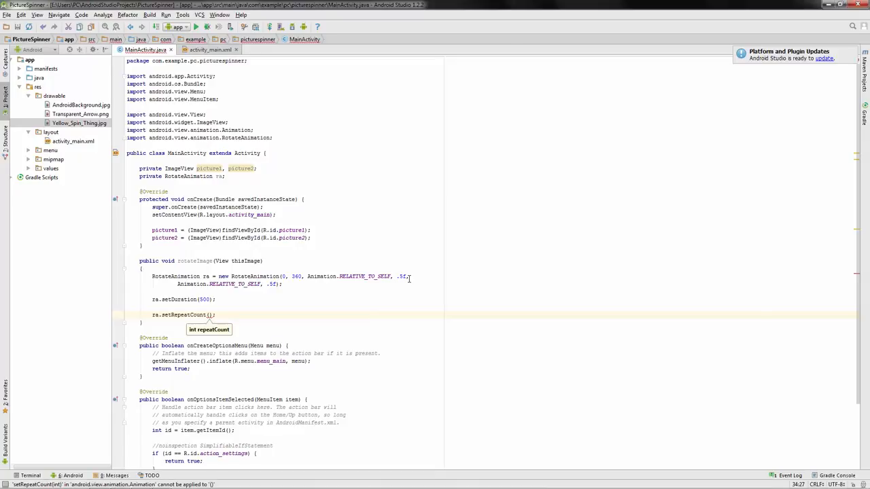
pyautogui.write('10')
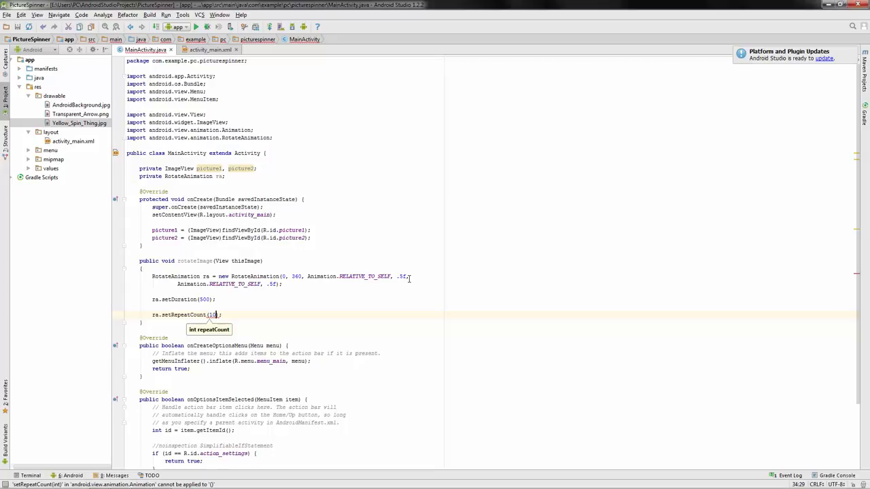
pyautogui.write('0')
pyautogui.write('ra.setRe')
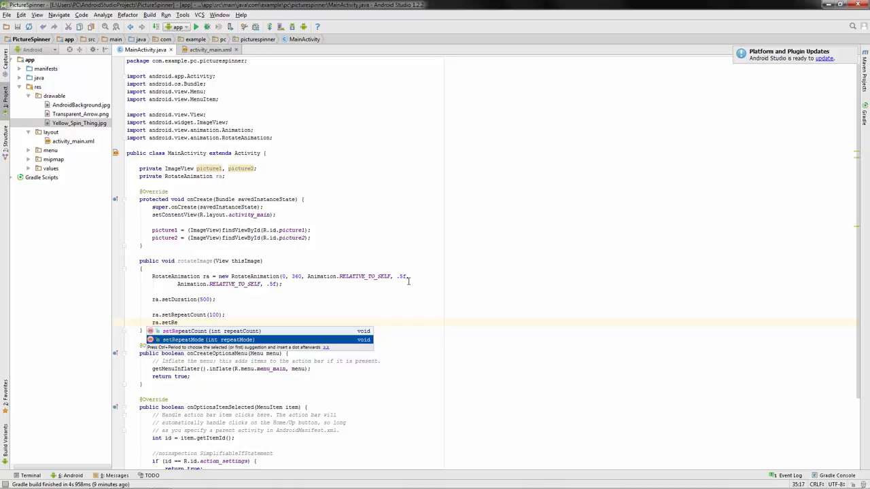
pyautogui.moveTo(291, 294)
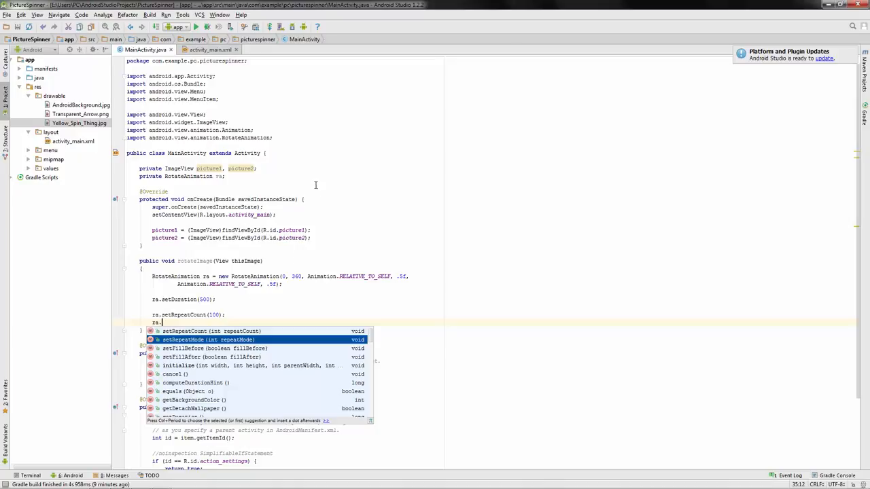
pyautogui.moveTo(371, 244)
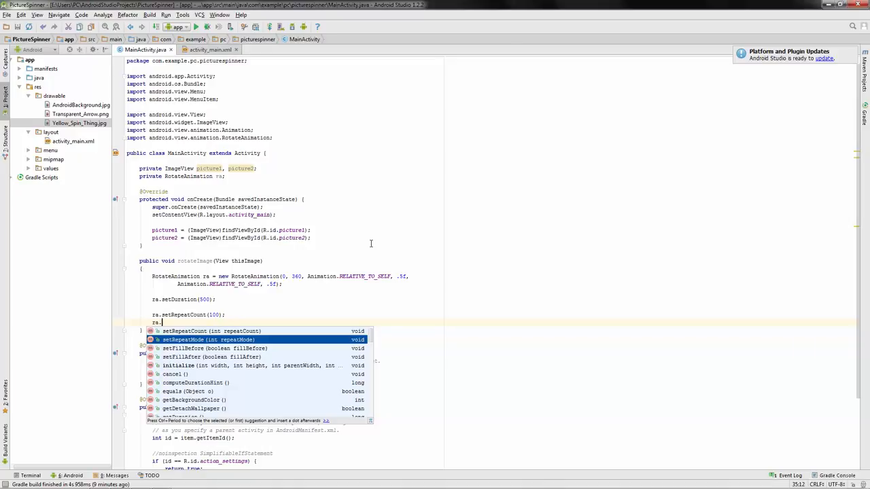
pyautogui.moveTo(364, 247)
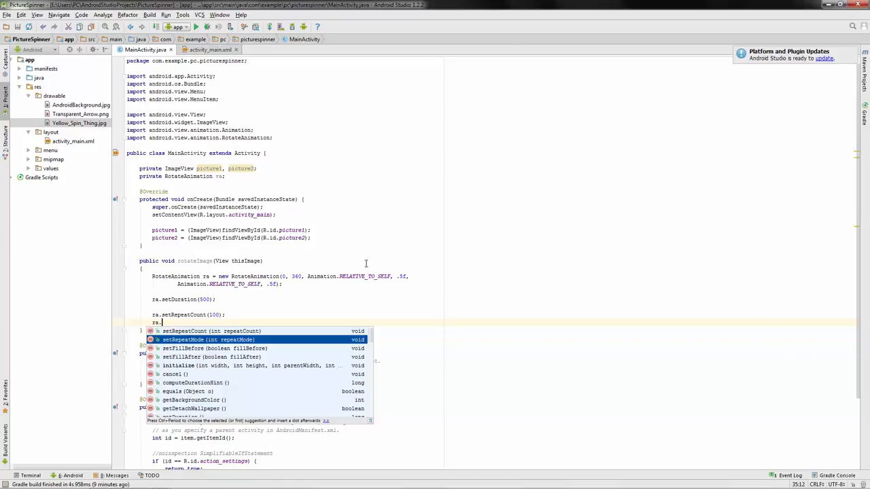
pyautogui.moveTo(236, 356)
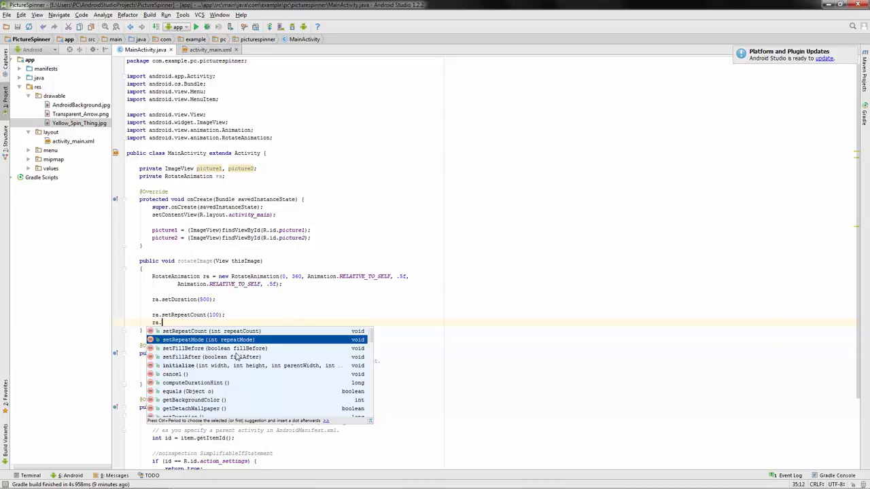
pyautogui.moveTo(351, 259)
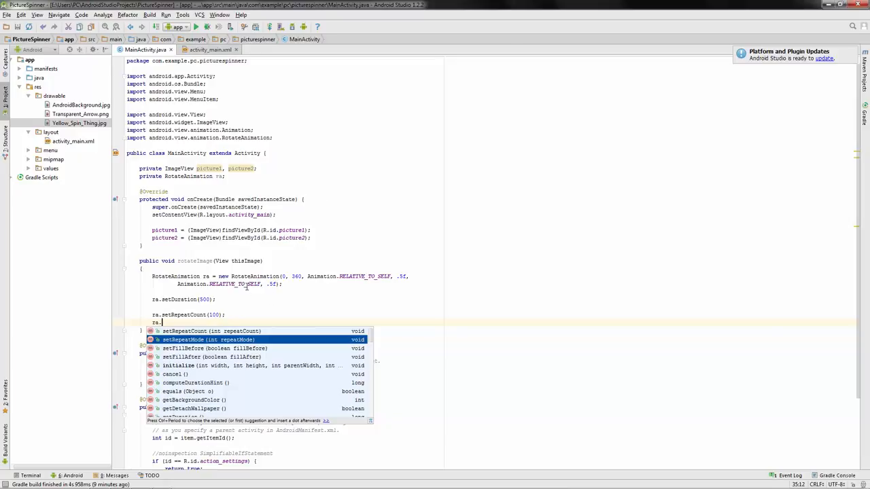
pyautogui.moveTo(257, 310)
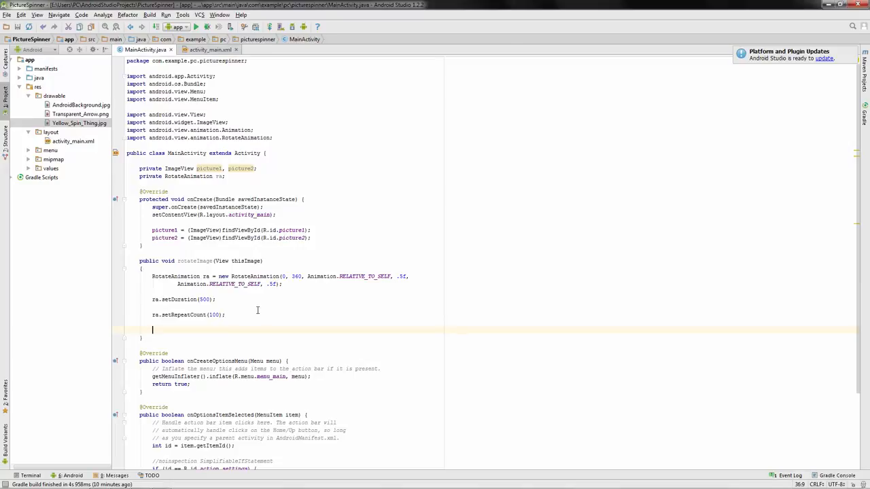
# - Add thisImage.startAnimation(ra) at the end of rotateImage, using autocomplete
pyautogui.write('s')
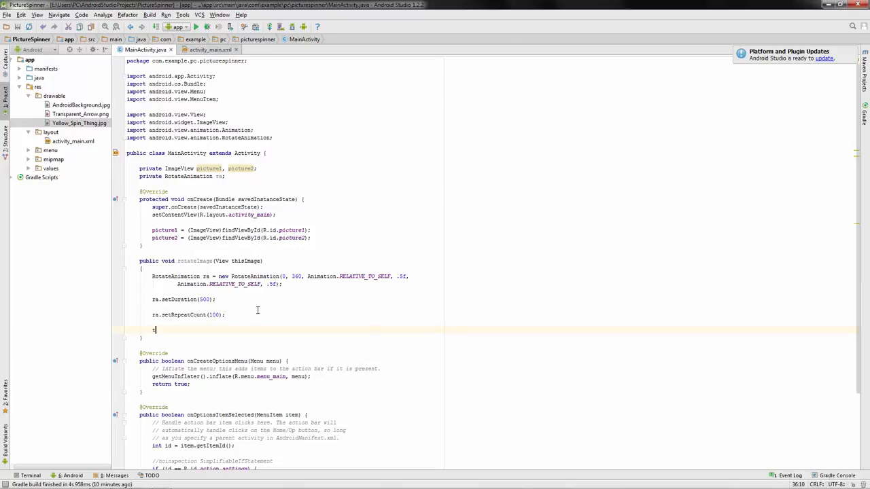
pyautogui.write('thisImage')
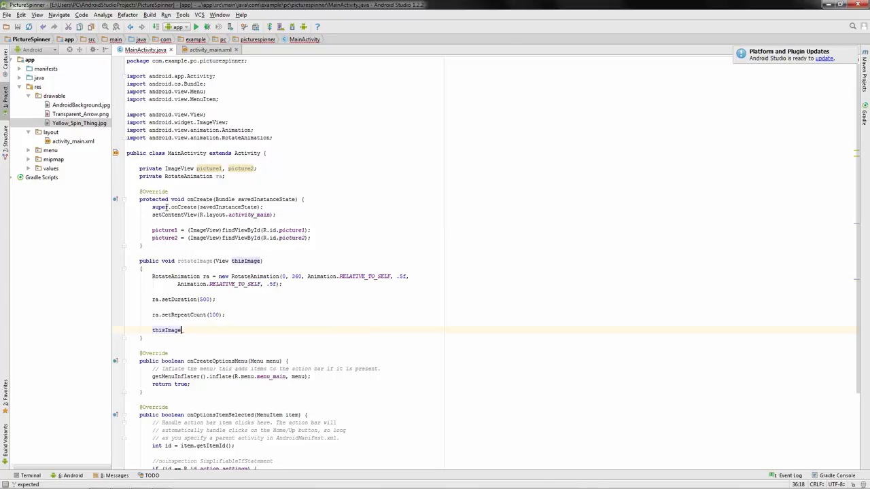
pyautogui.doubleClick(246, 261)
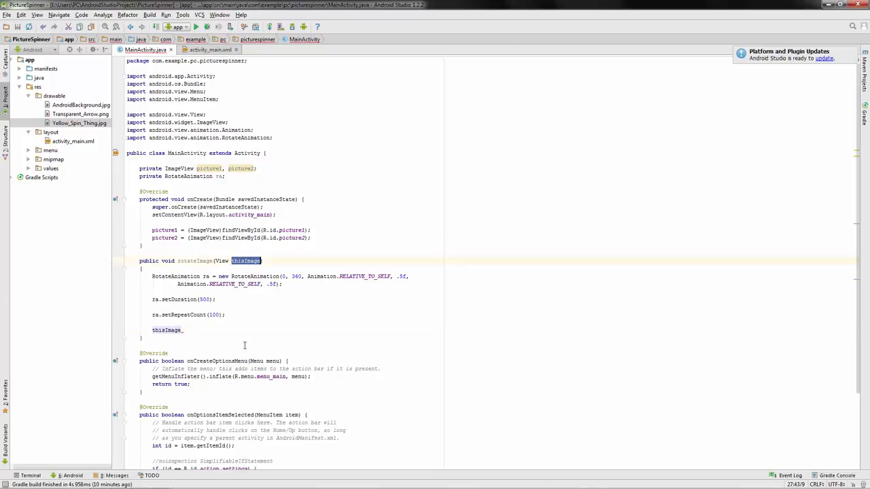
pyautogui.click(184, 330)
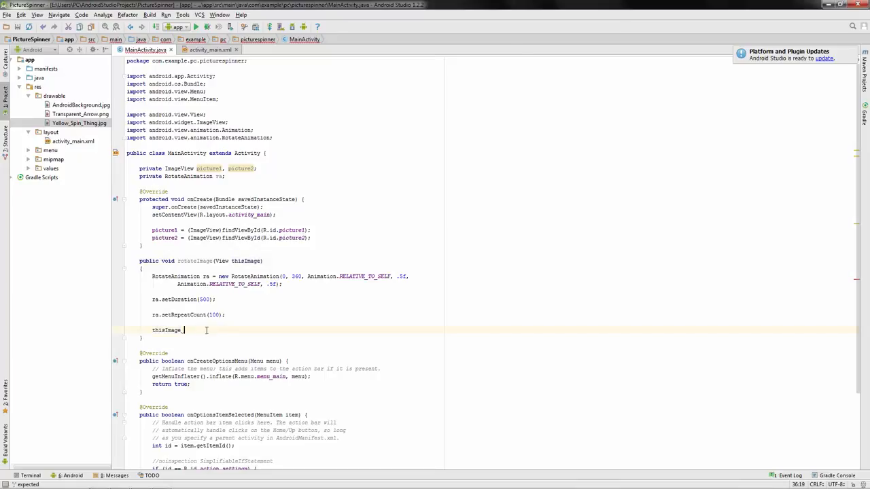
pyautogui.write('artAnimation();')
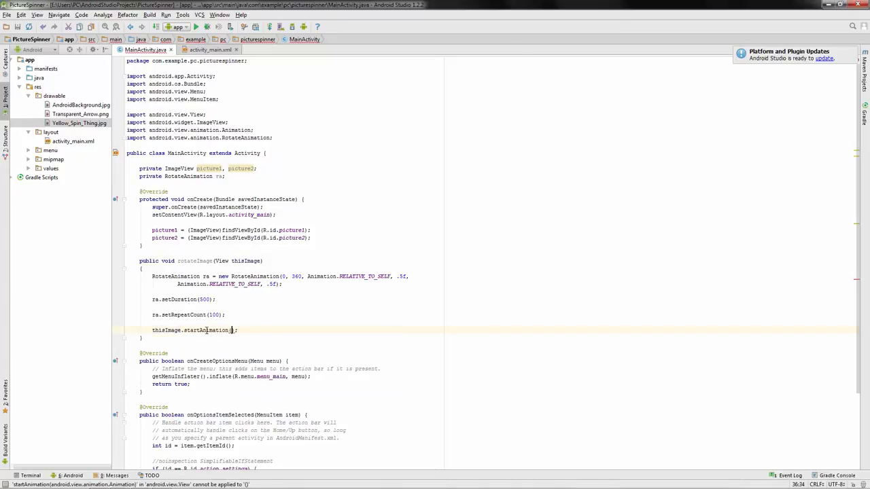
pyautogui.write('ra')
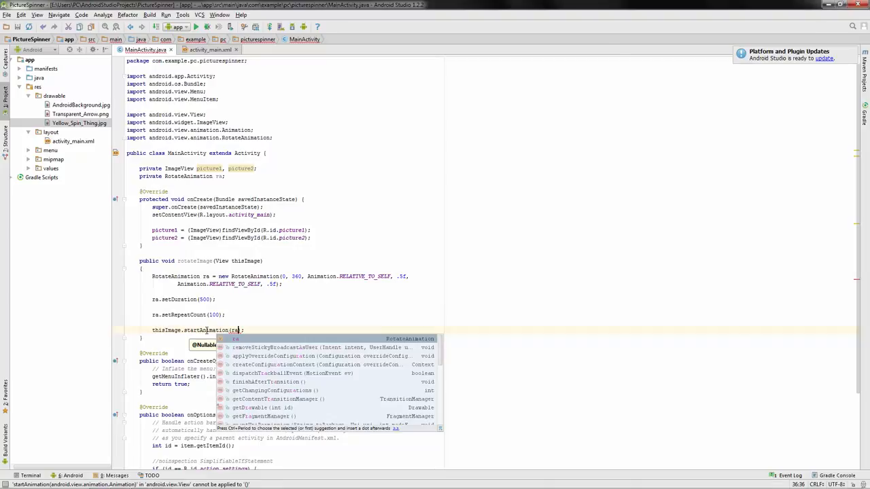
pyautogui.press('Escape')
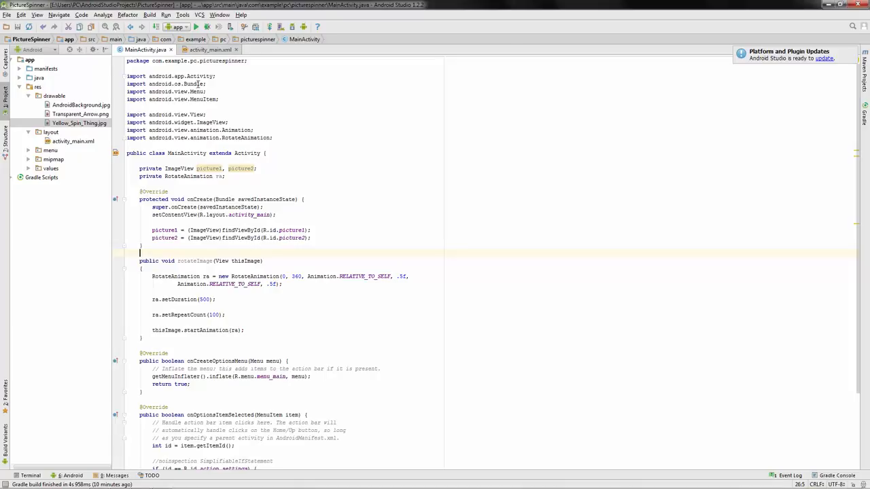
# - Add android:onClick="rotateImage" to the ImageViews in activity_main.xml's Text view
pyautogui.click(206, 49)
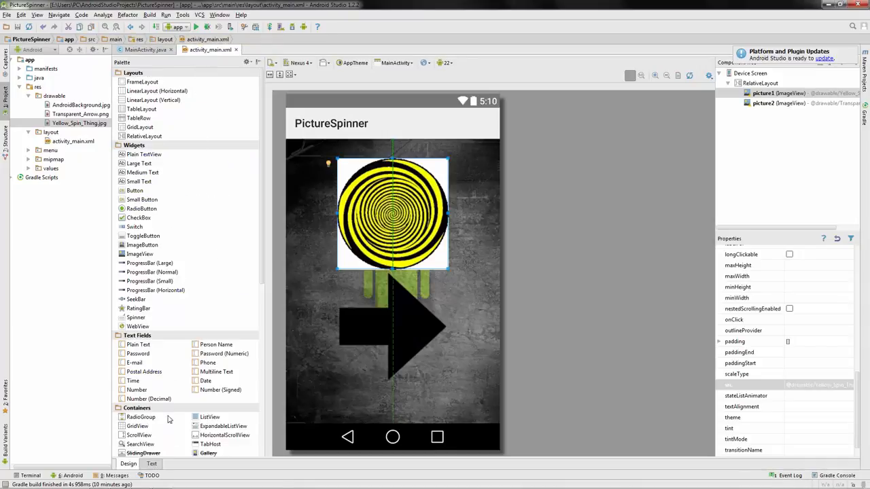
pyautogui.click(152, 464)
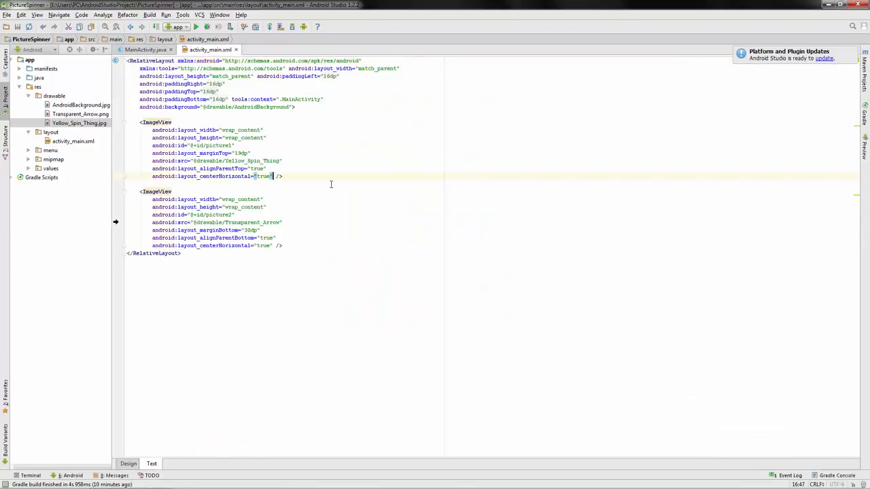
pyautogui.press('Enter')
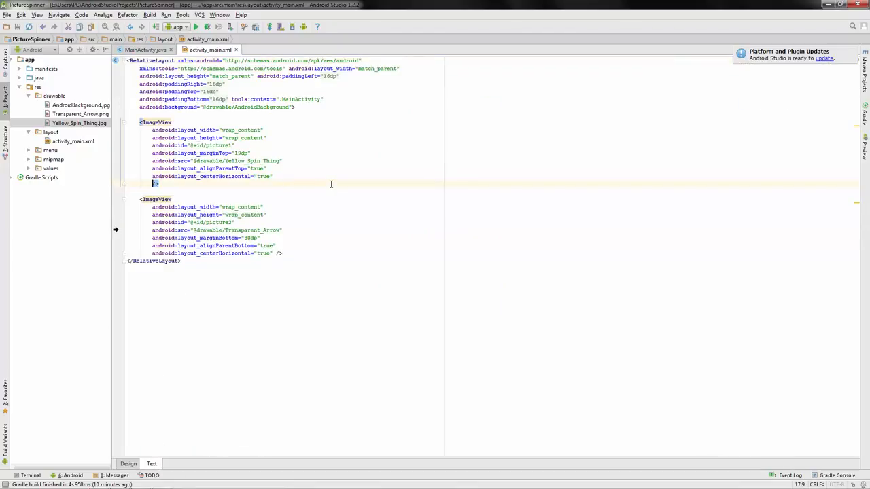
pyautogui.write('android:onClick="rotateImage')
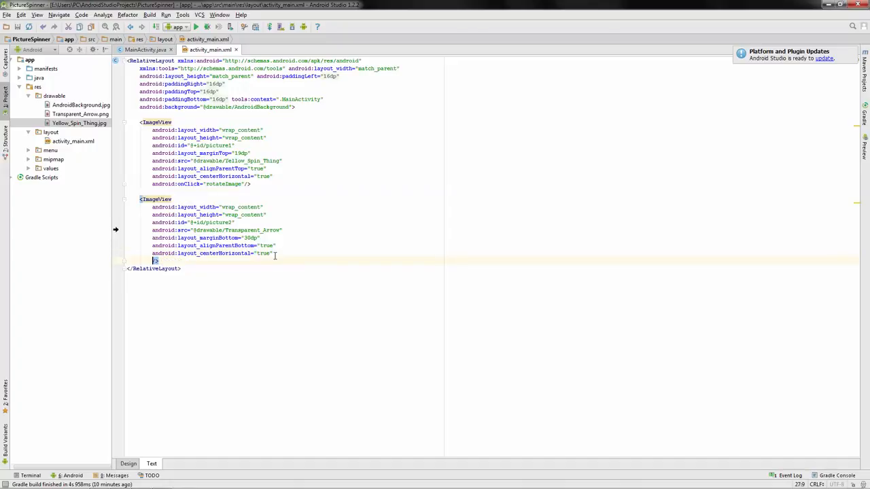
pyautogui.write('android:')
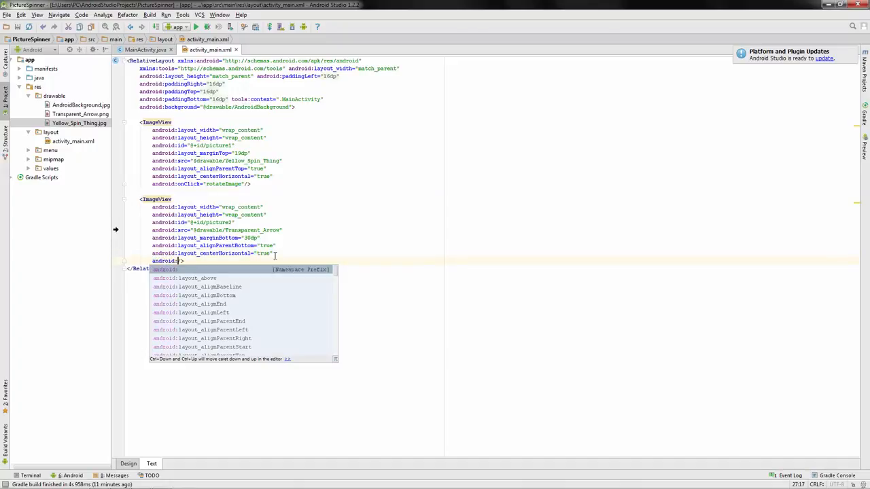
pyautogui.write('onClick="')
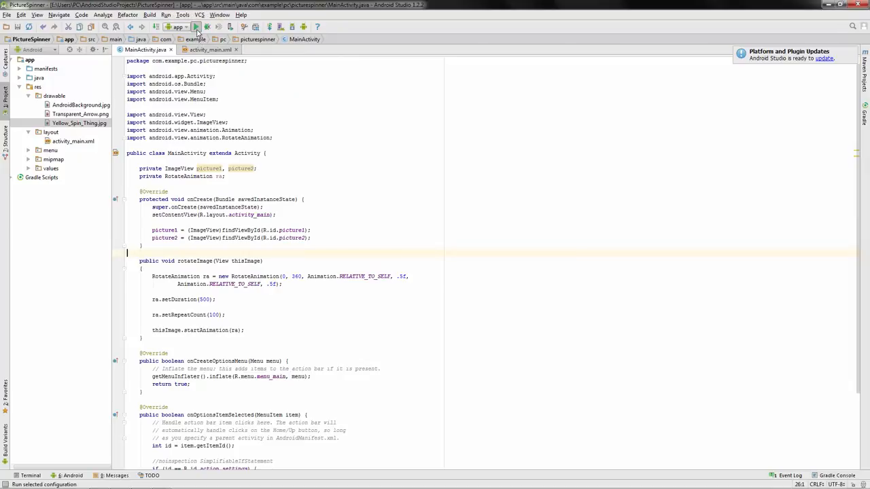
# - Run the app and open Yellow_Spin_Thing.jpg from the lowercase-name build error
pyautogui.click(196, 27)
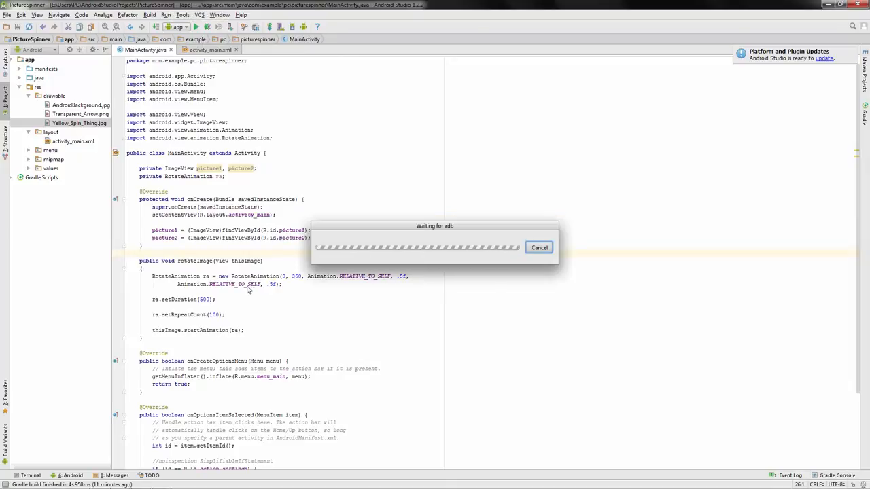
pyautogui.moveTo(238, 401)
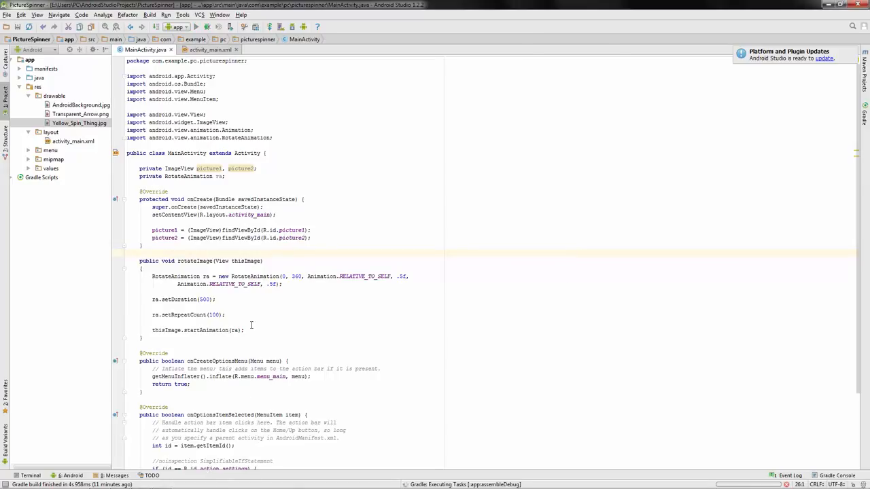
pyautogui.doubleClick(78, 122)
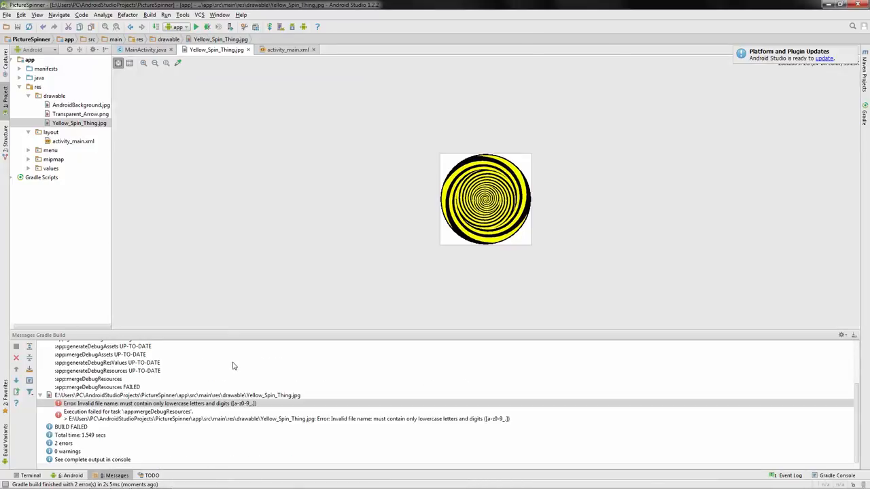
pyautogui.moveTo(180, 409)
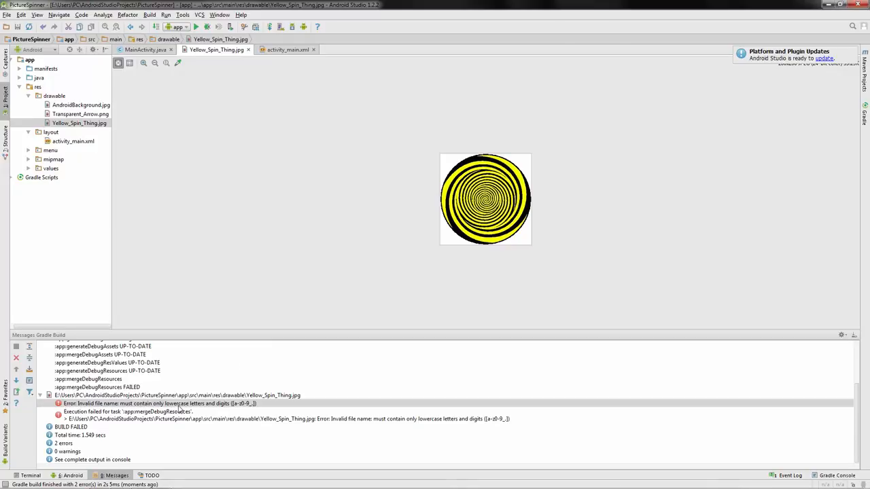
pyautogui.moveTo(220, 409)
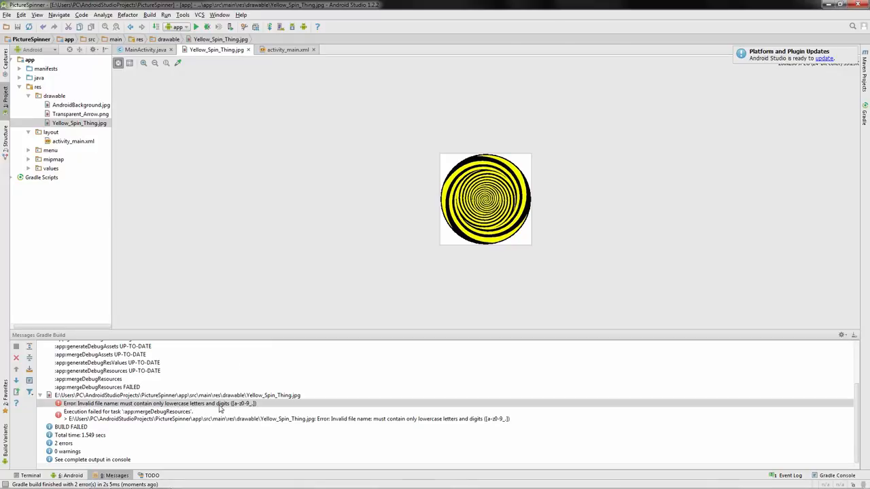
pyautogui.moveTo(82, 138)
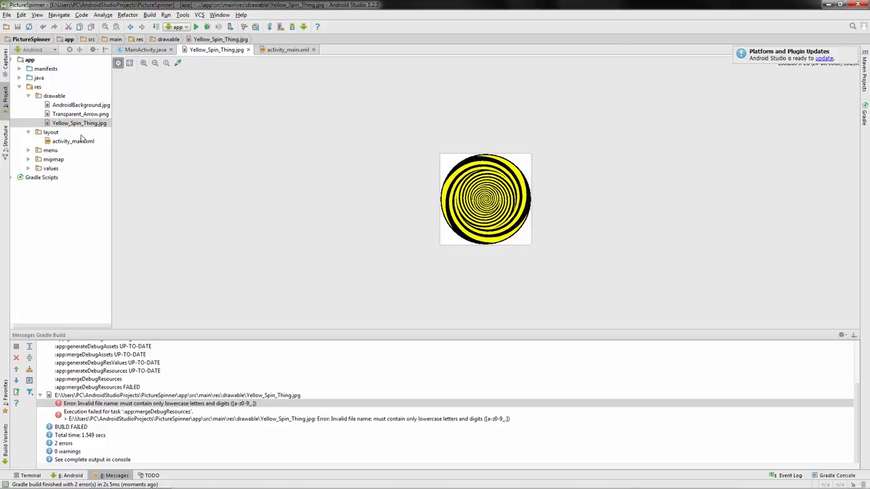
# - Rename Yellow_Spin_Thing.jpg to yellowspin.jpg via Refactor > Rename
pyautogui.rightClick(79, 122)
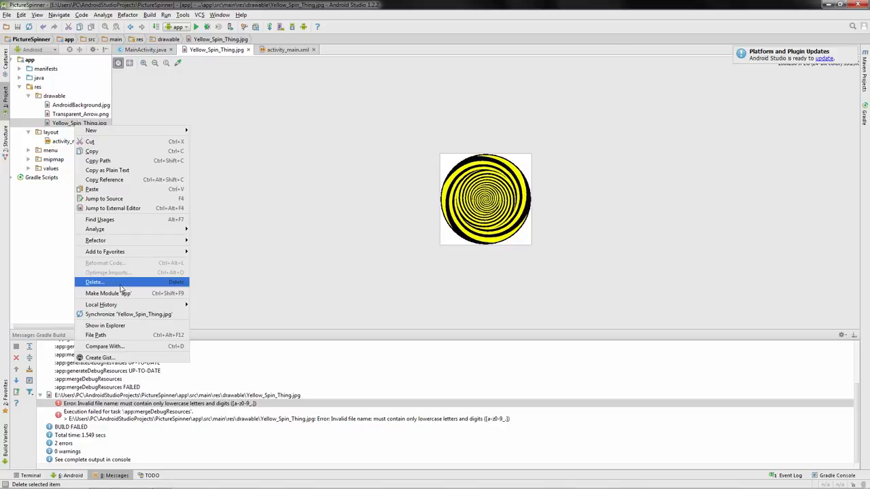
pyautogui.moveTo(106, 272)
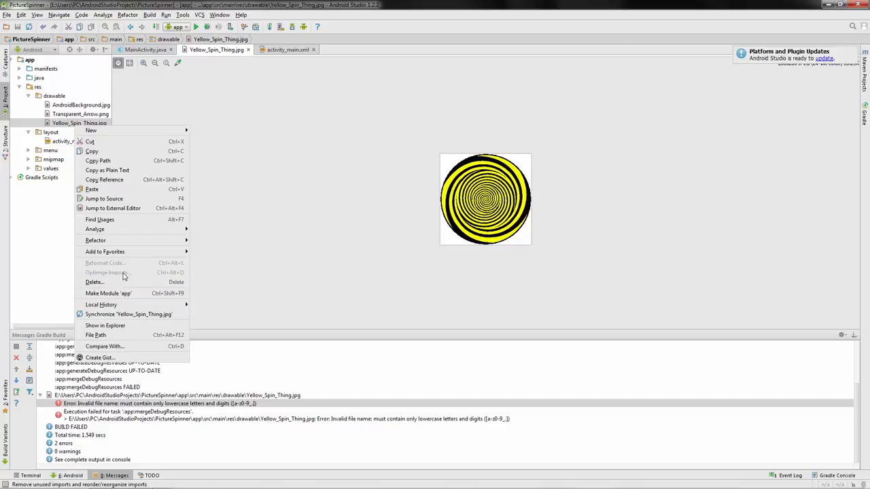
pyautogui.moveTo(90, 131)
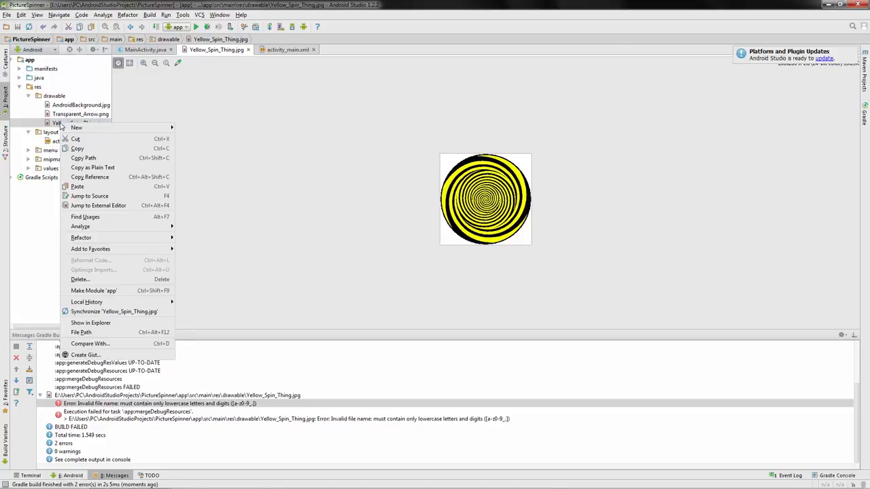
pyautogui.moveTo(81, 238)
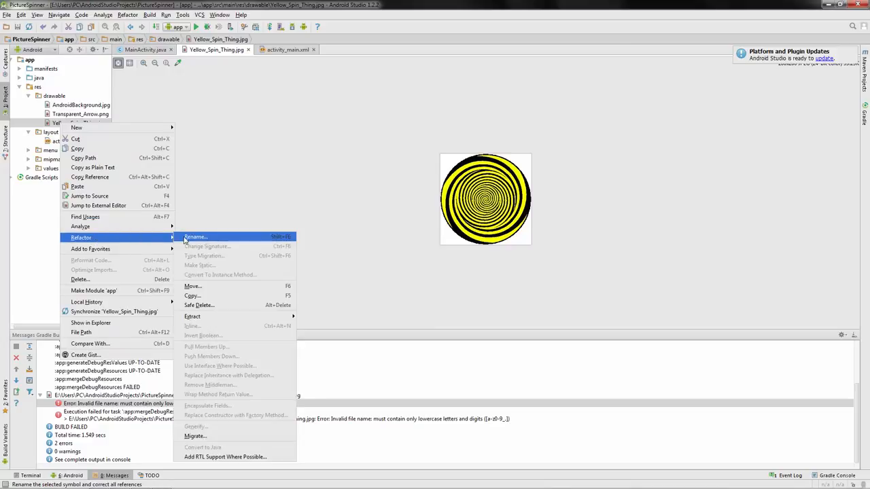
pyautogui.click(196, 236)
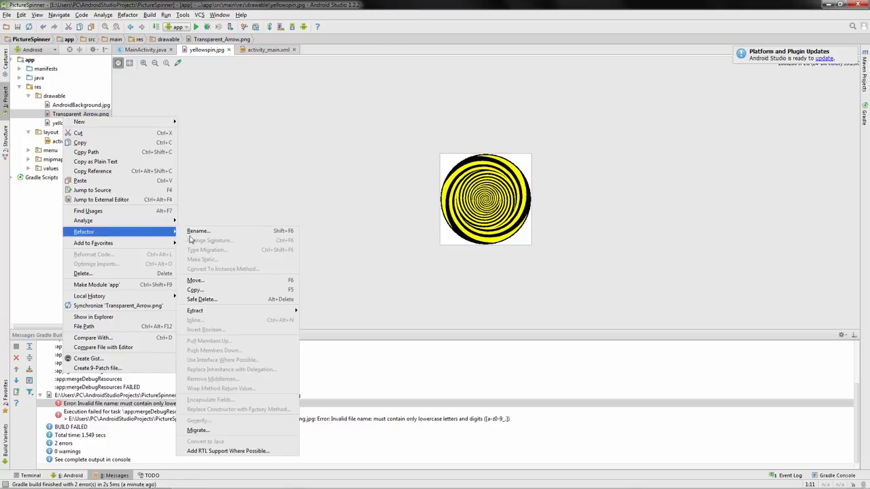
# - Rename Transparent_Arrow.png to arrow.png and AndroidBackground.jpg to bg.jpg
pyautogui.click(198, 231)
pyautogui.write('arrow.png')
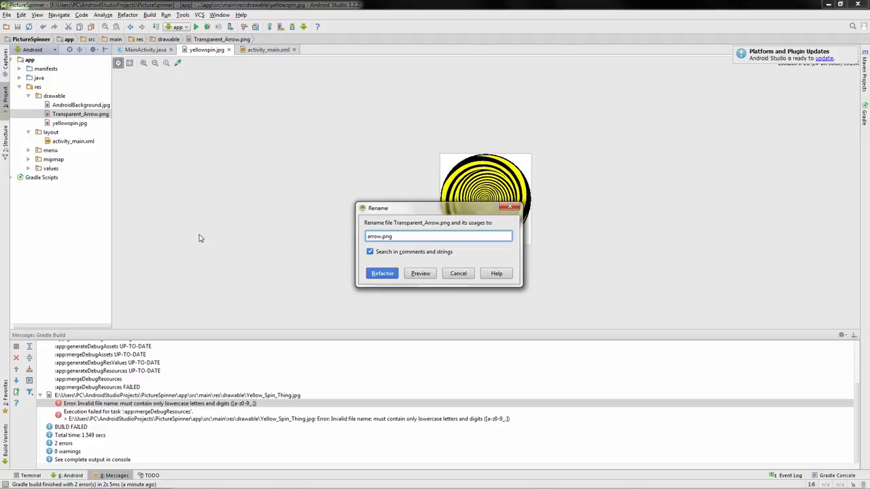
pyautogui.click(382, 273)
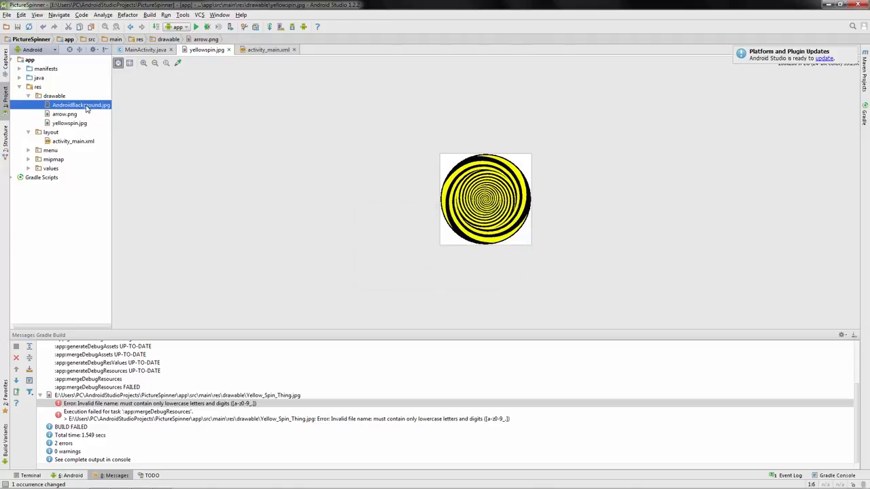
pyautogui.rightClick(81, 105)
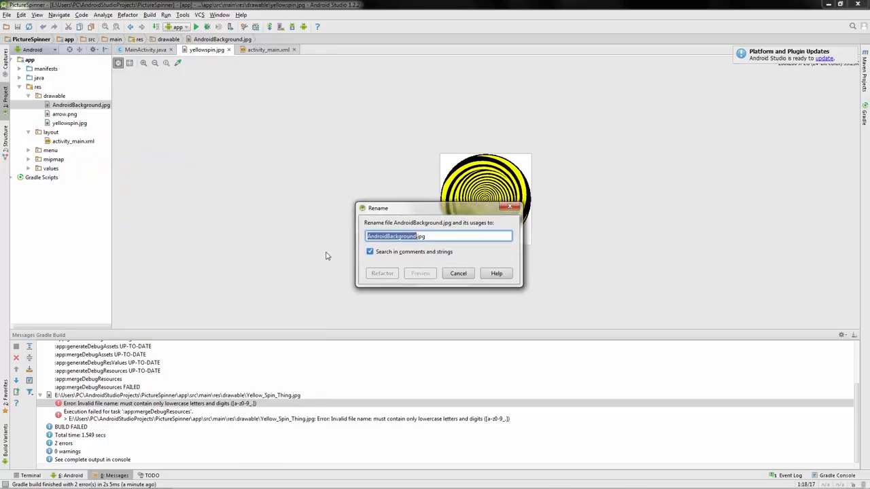
pyautogui.click(382, 273)
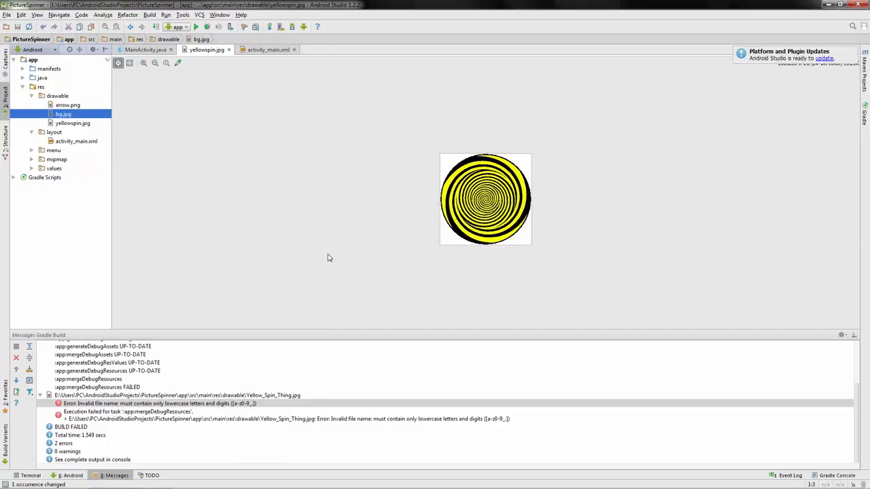